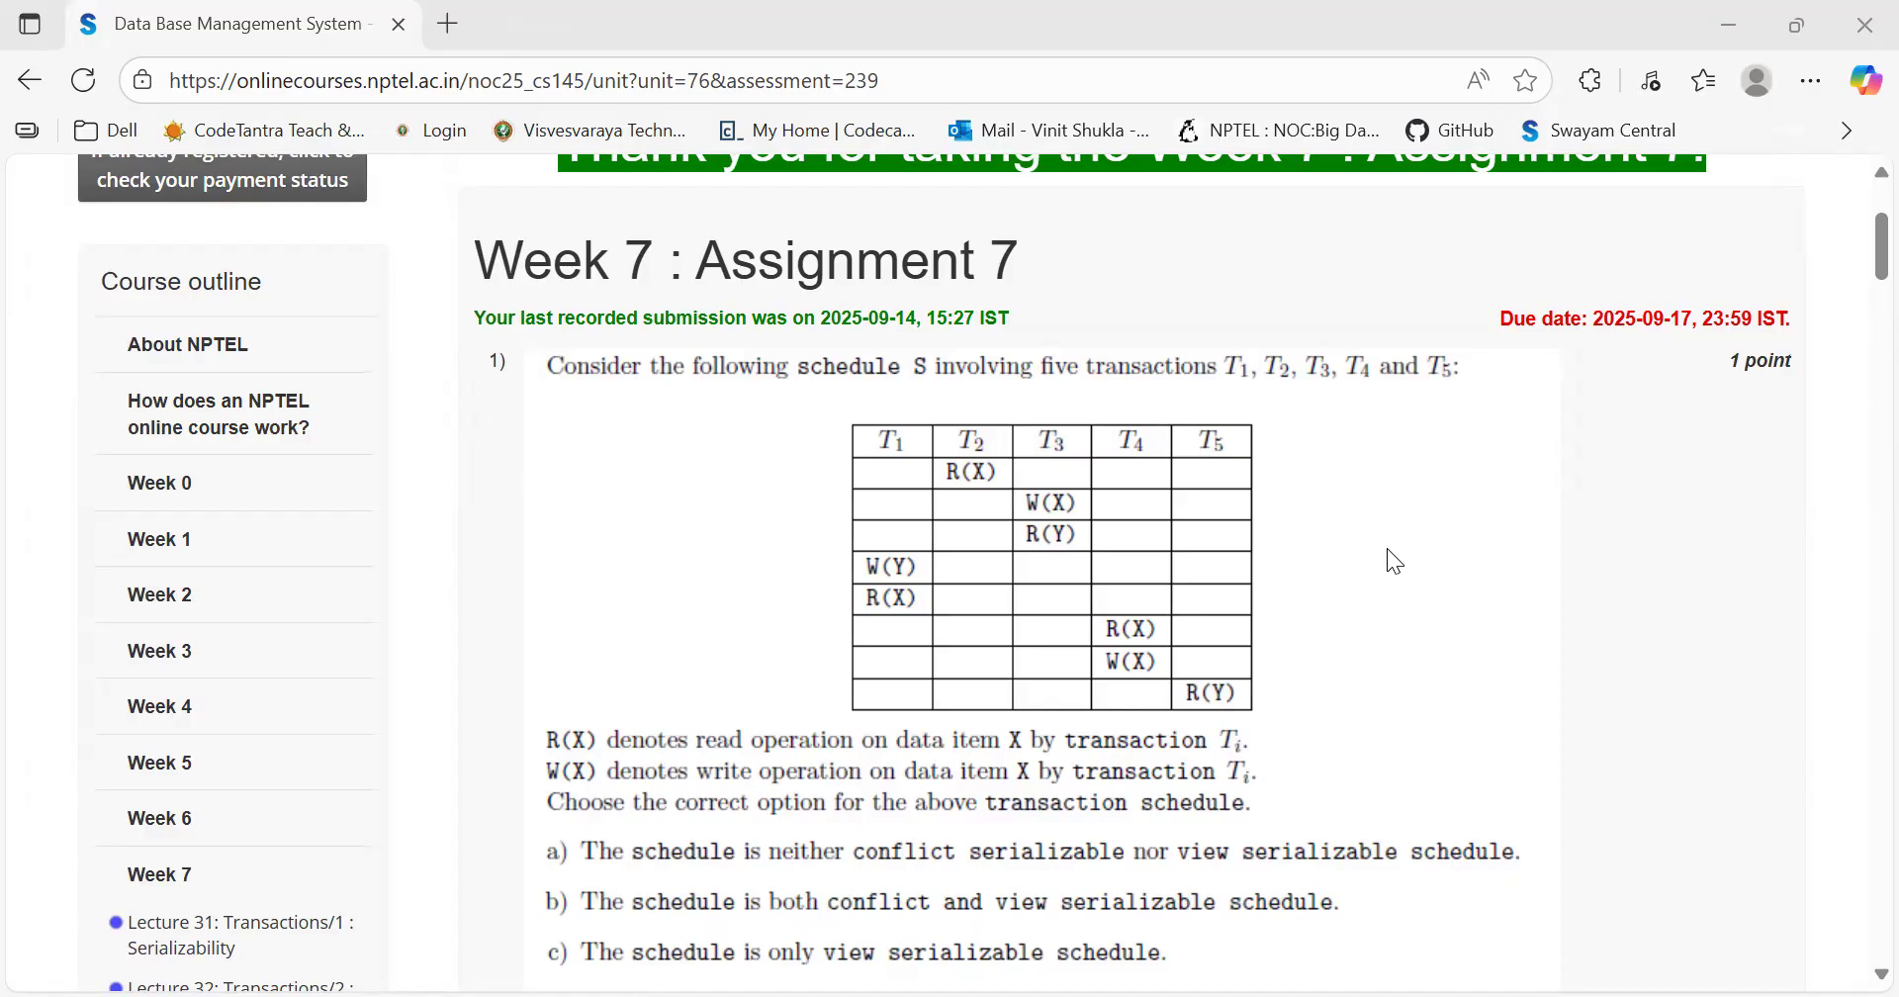
mouse_move(1364, 535)
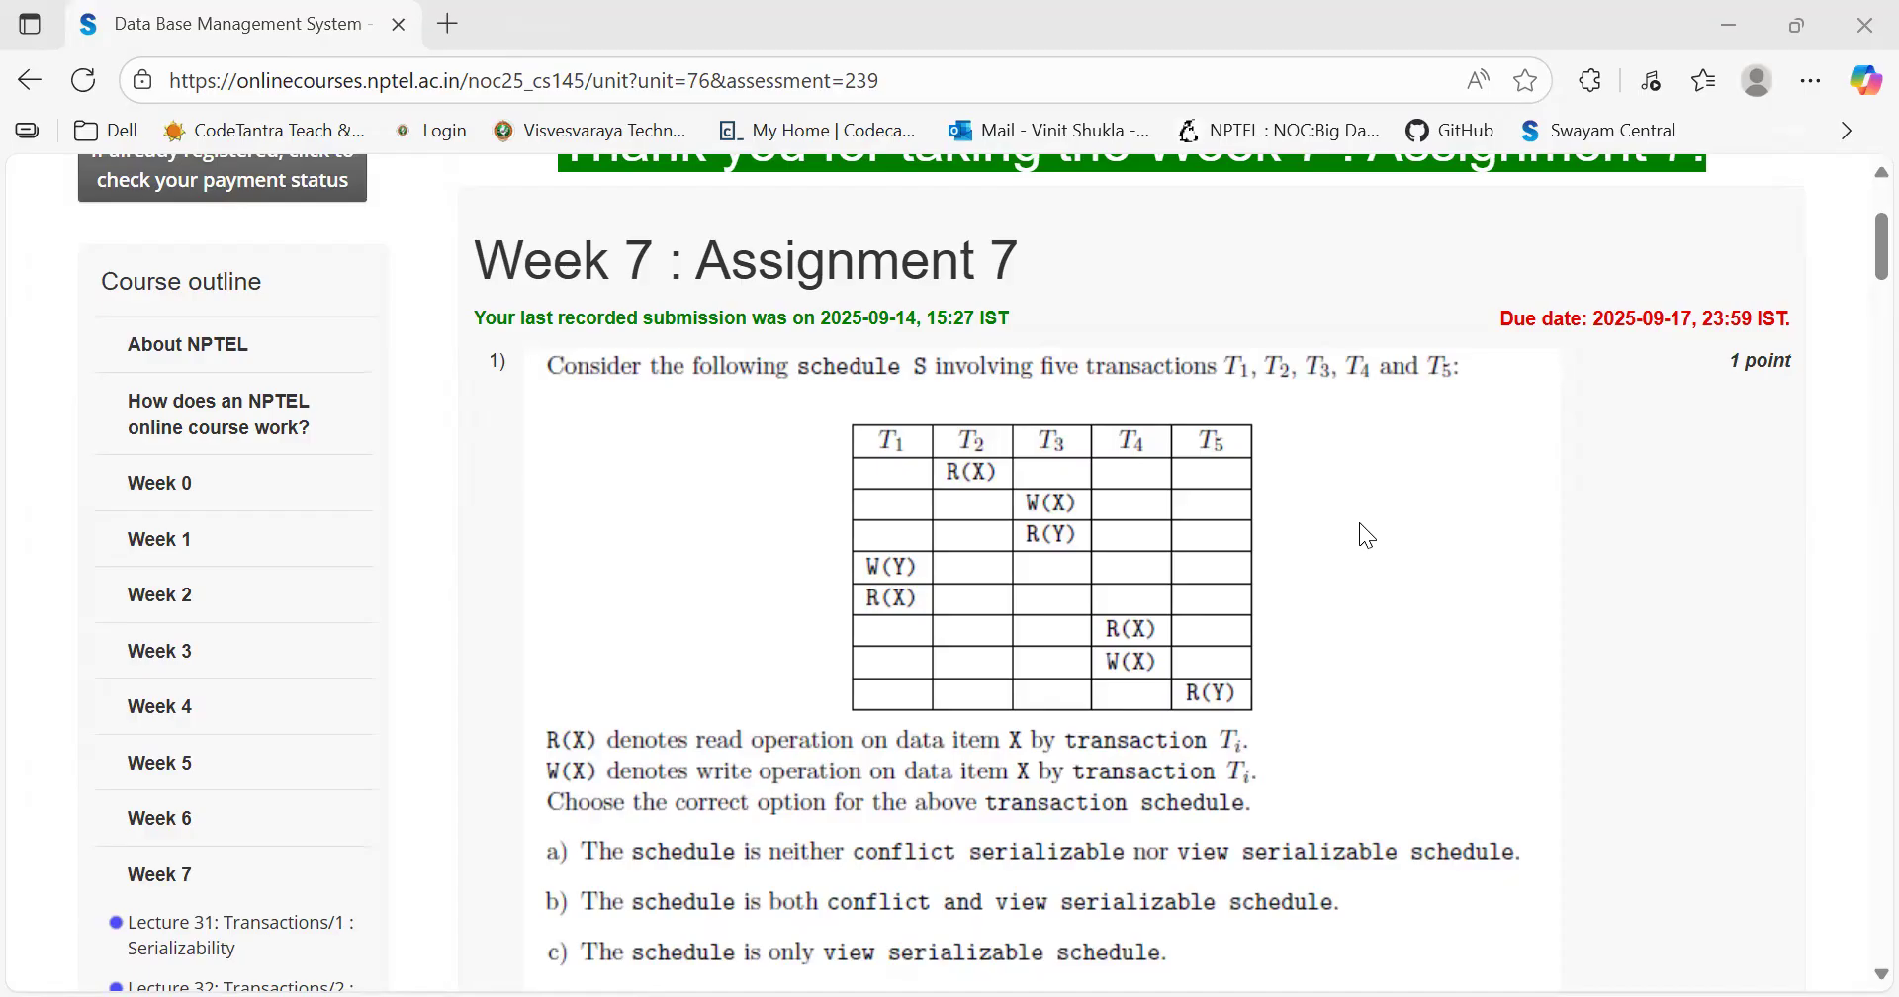
mouse_move(1264, 540)
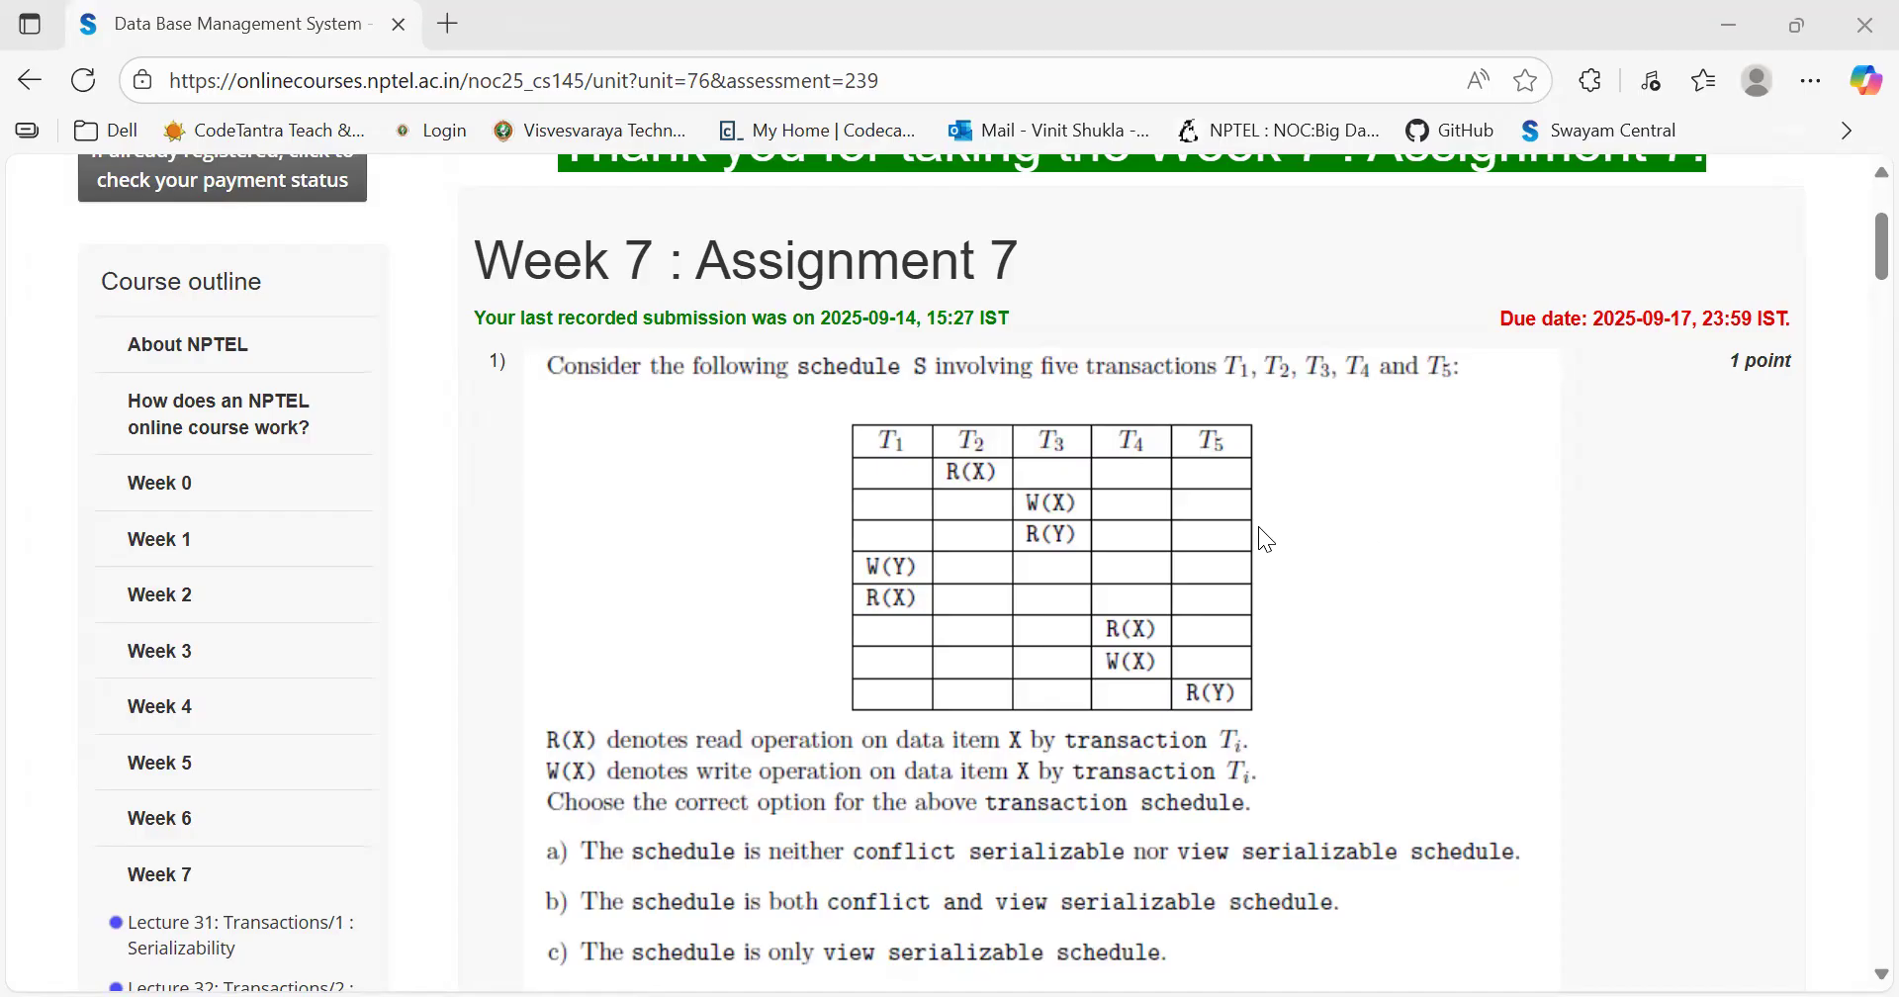
scroll(down, 3)
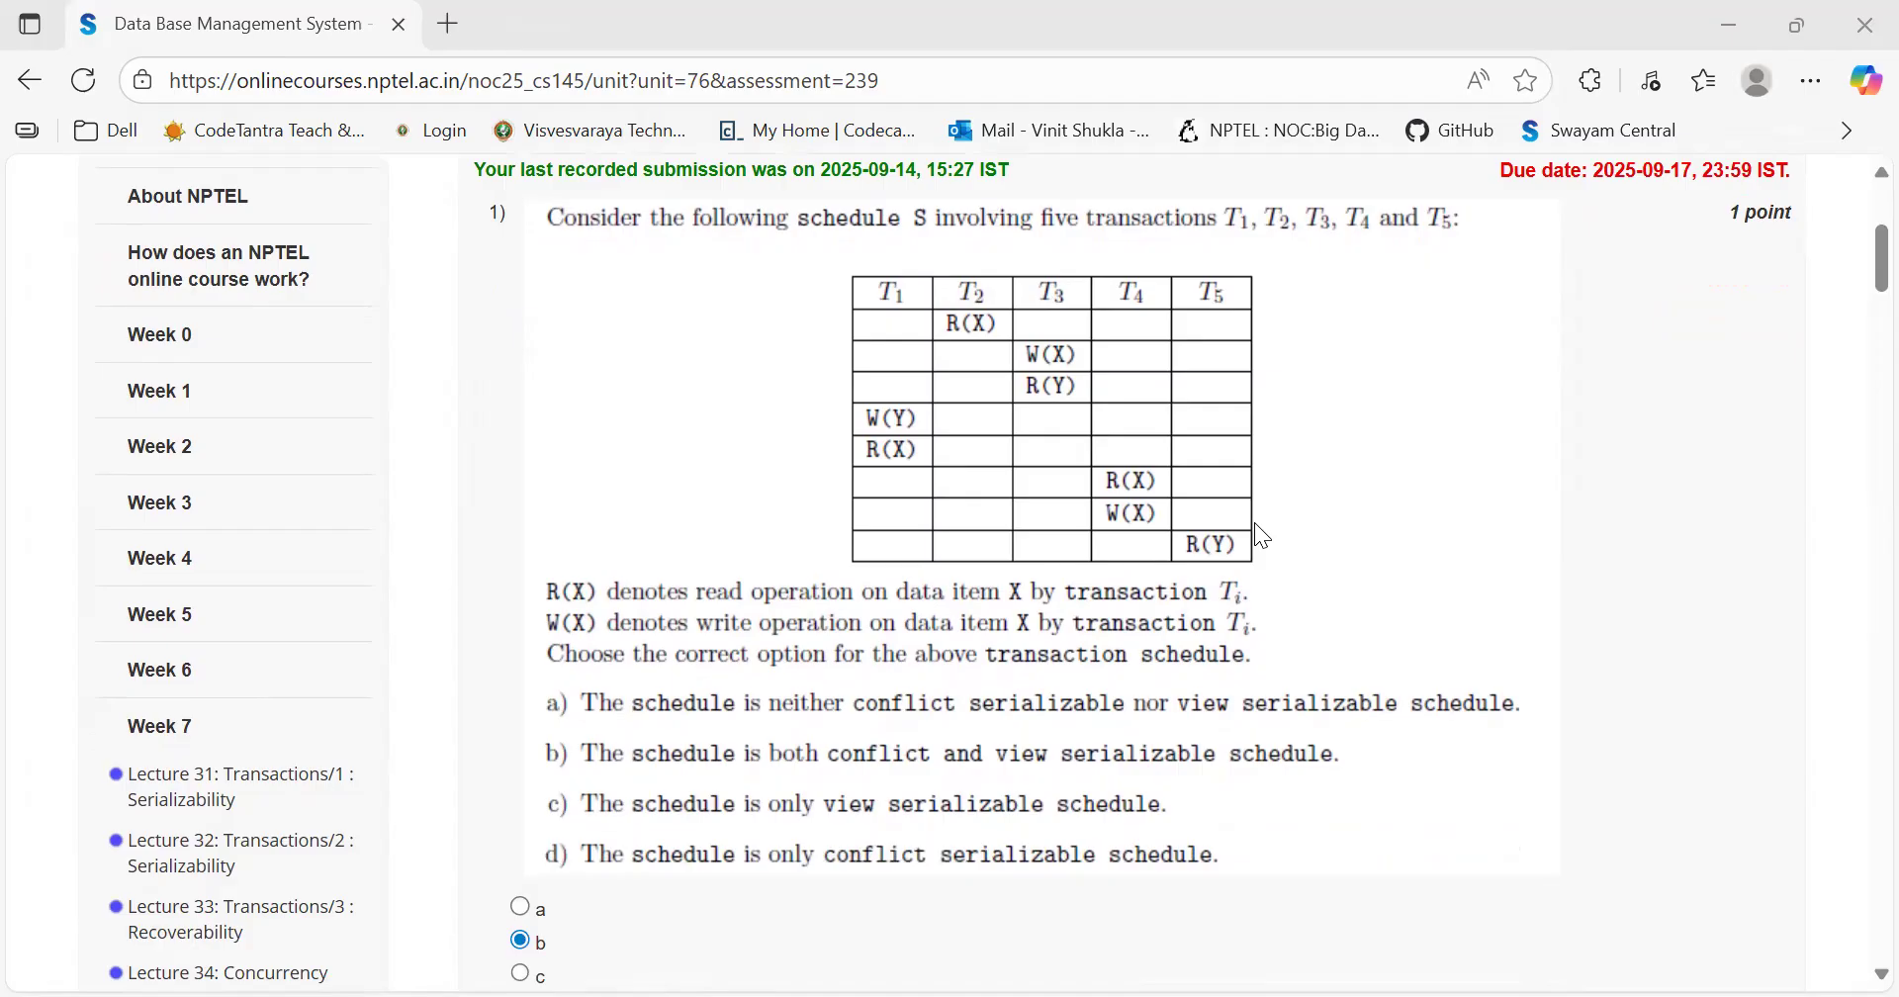
scroll(down, 3)
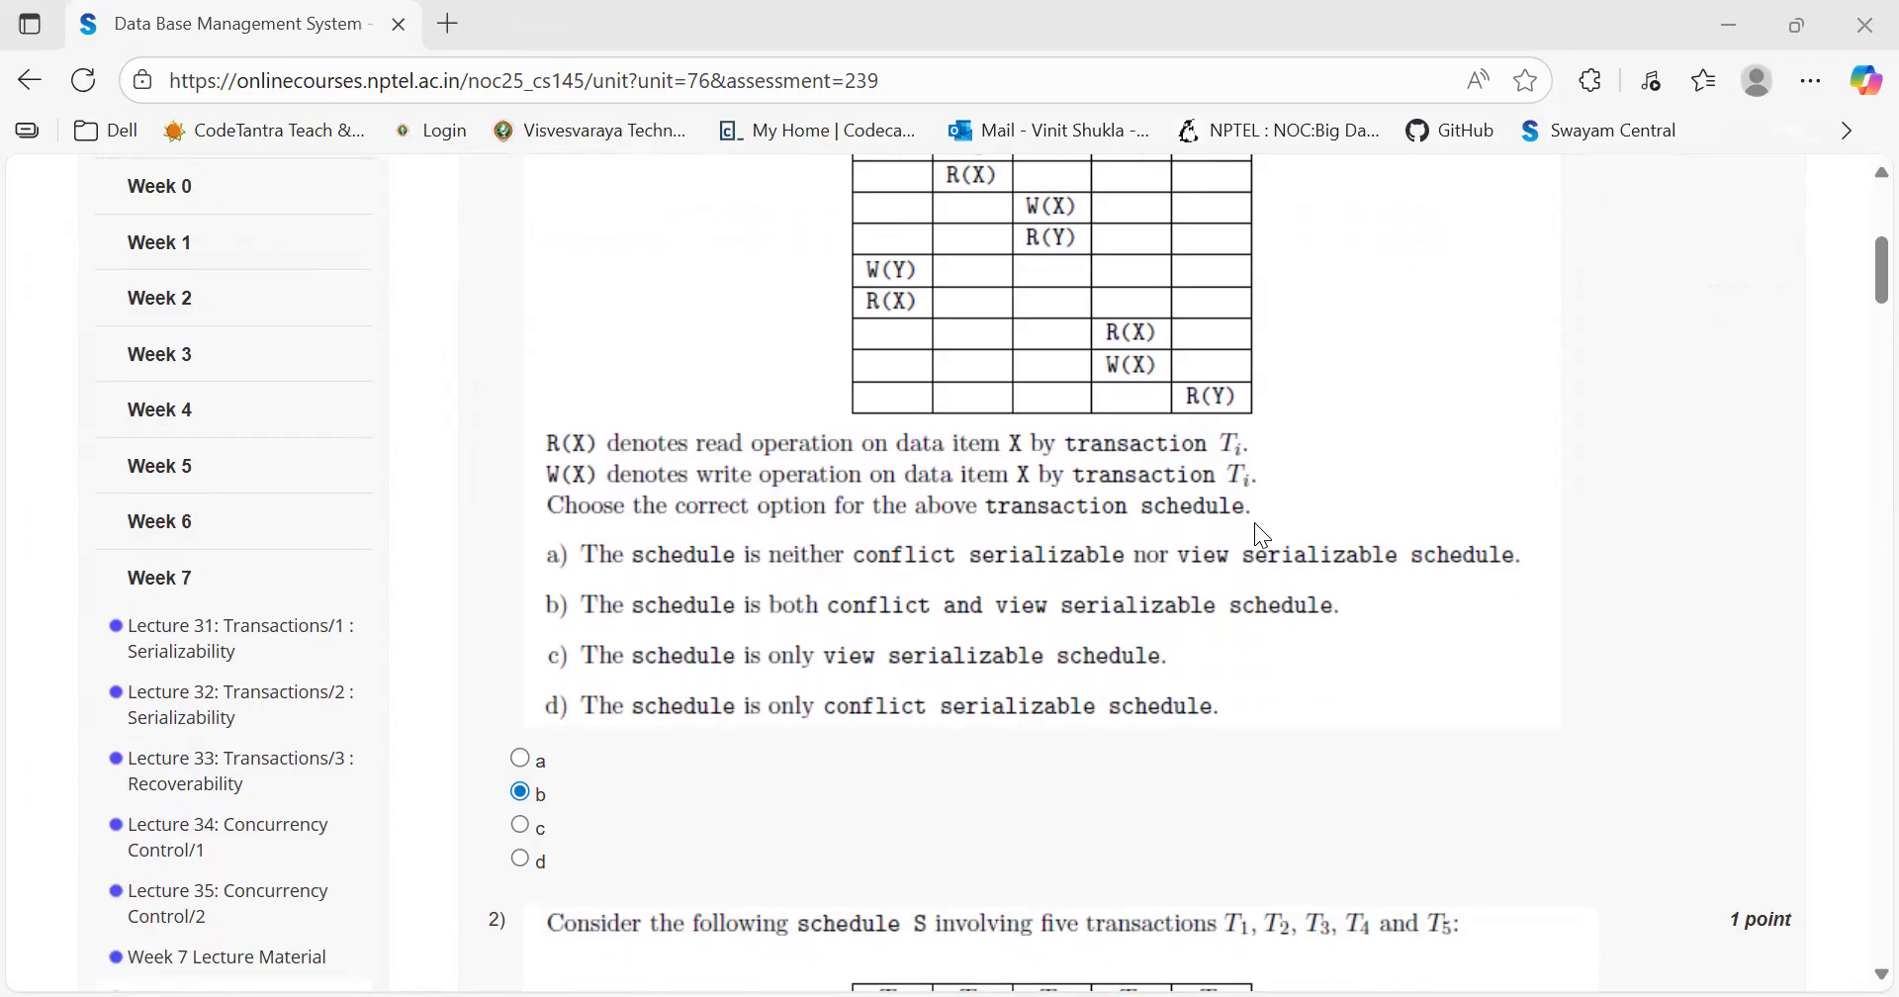
scroll(down, 3)
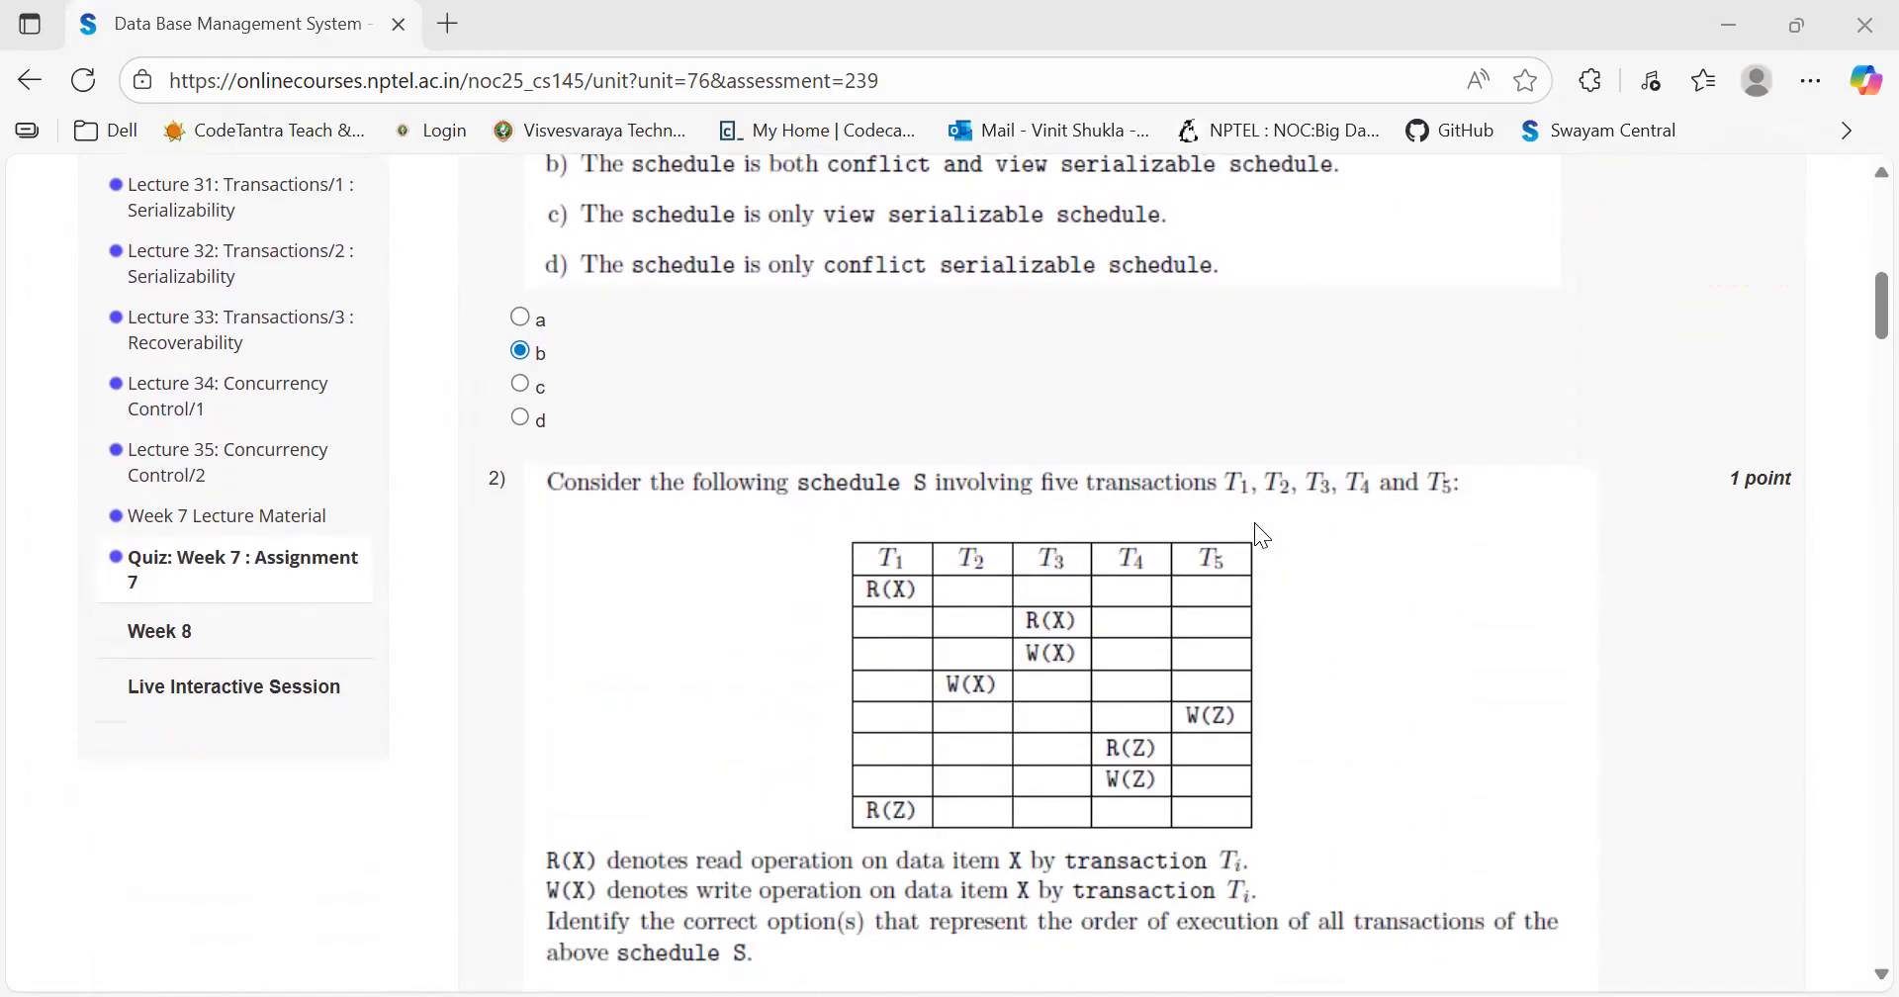
scroll(down, 3)
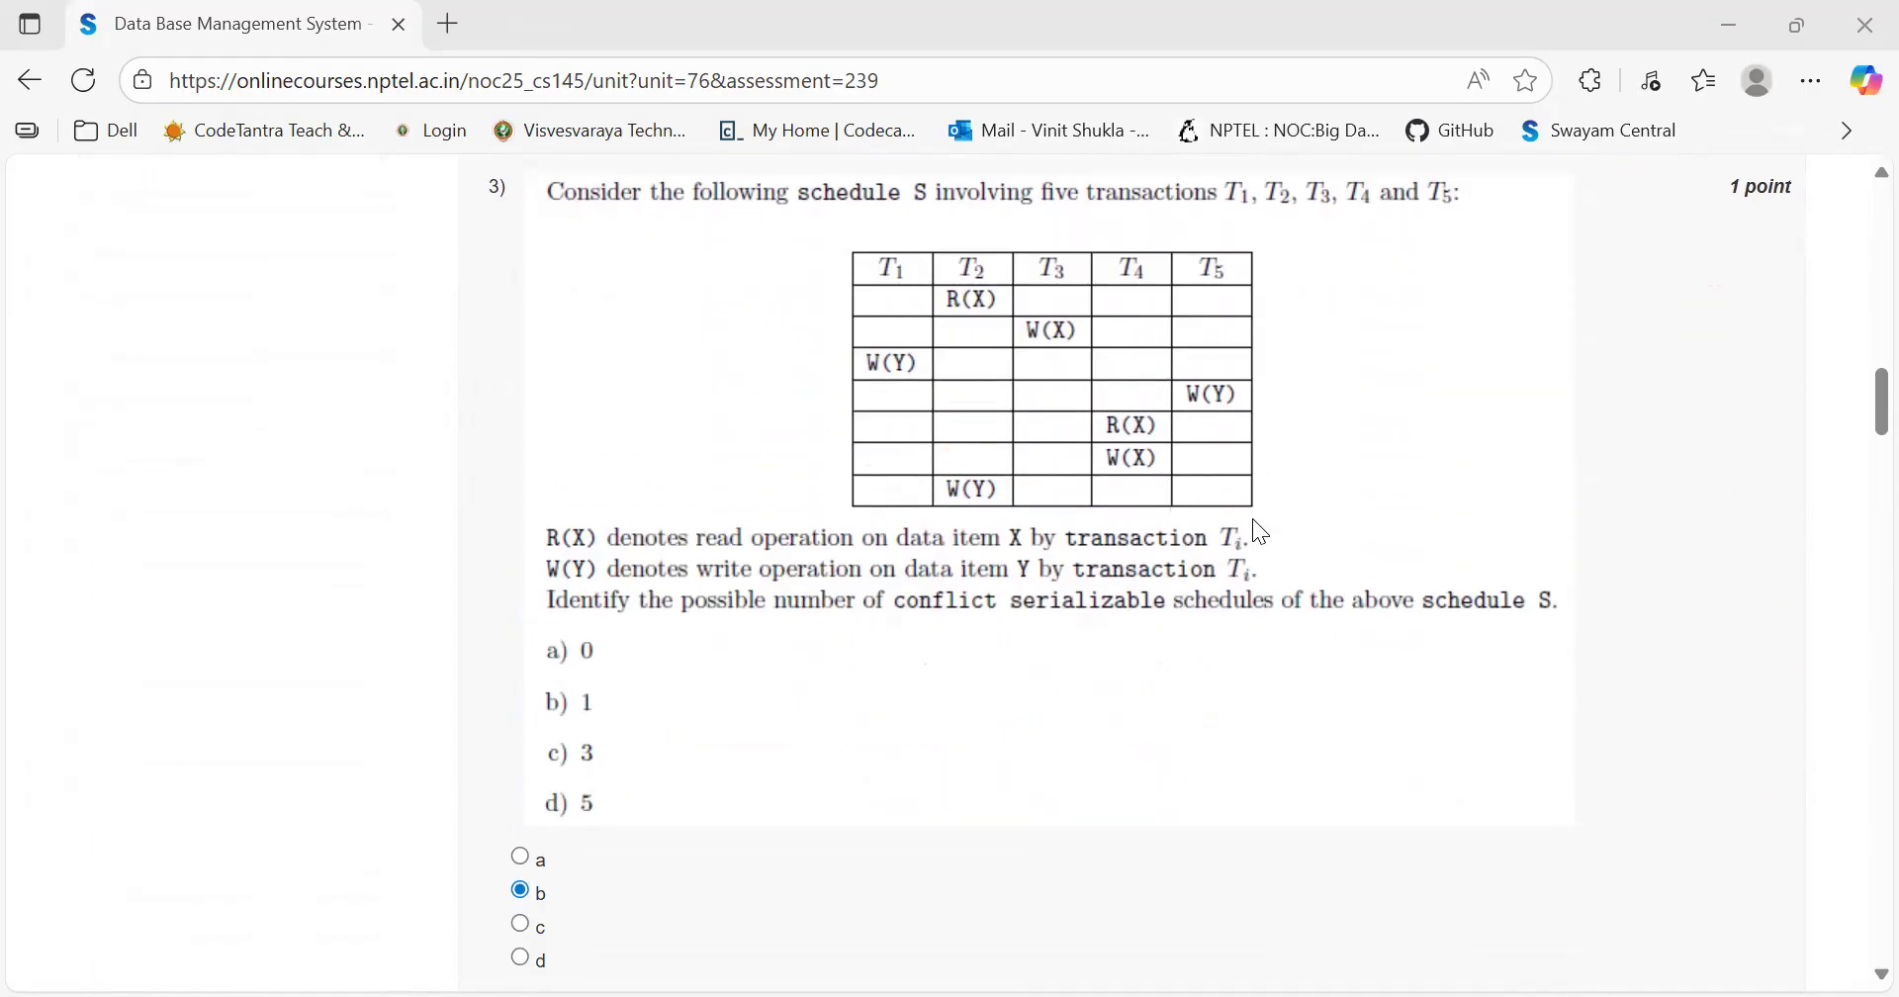
scroll(down, 3)
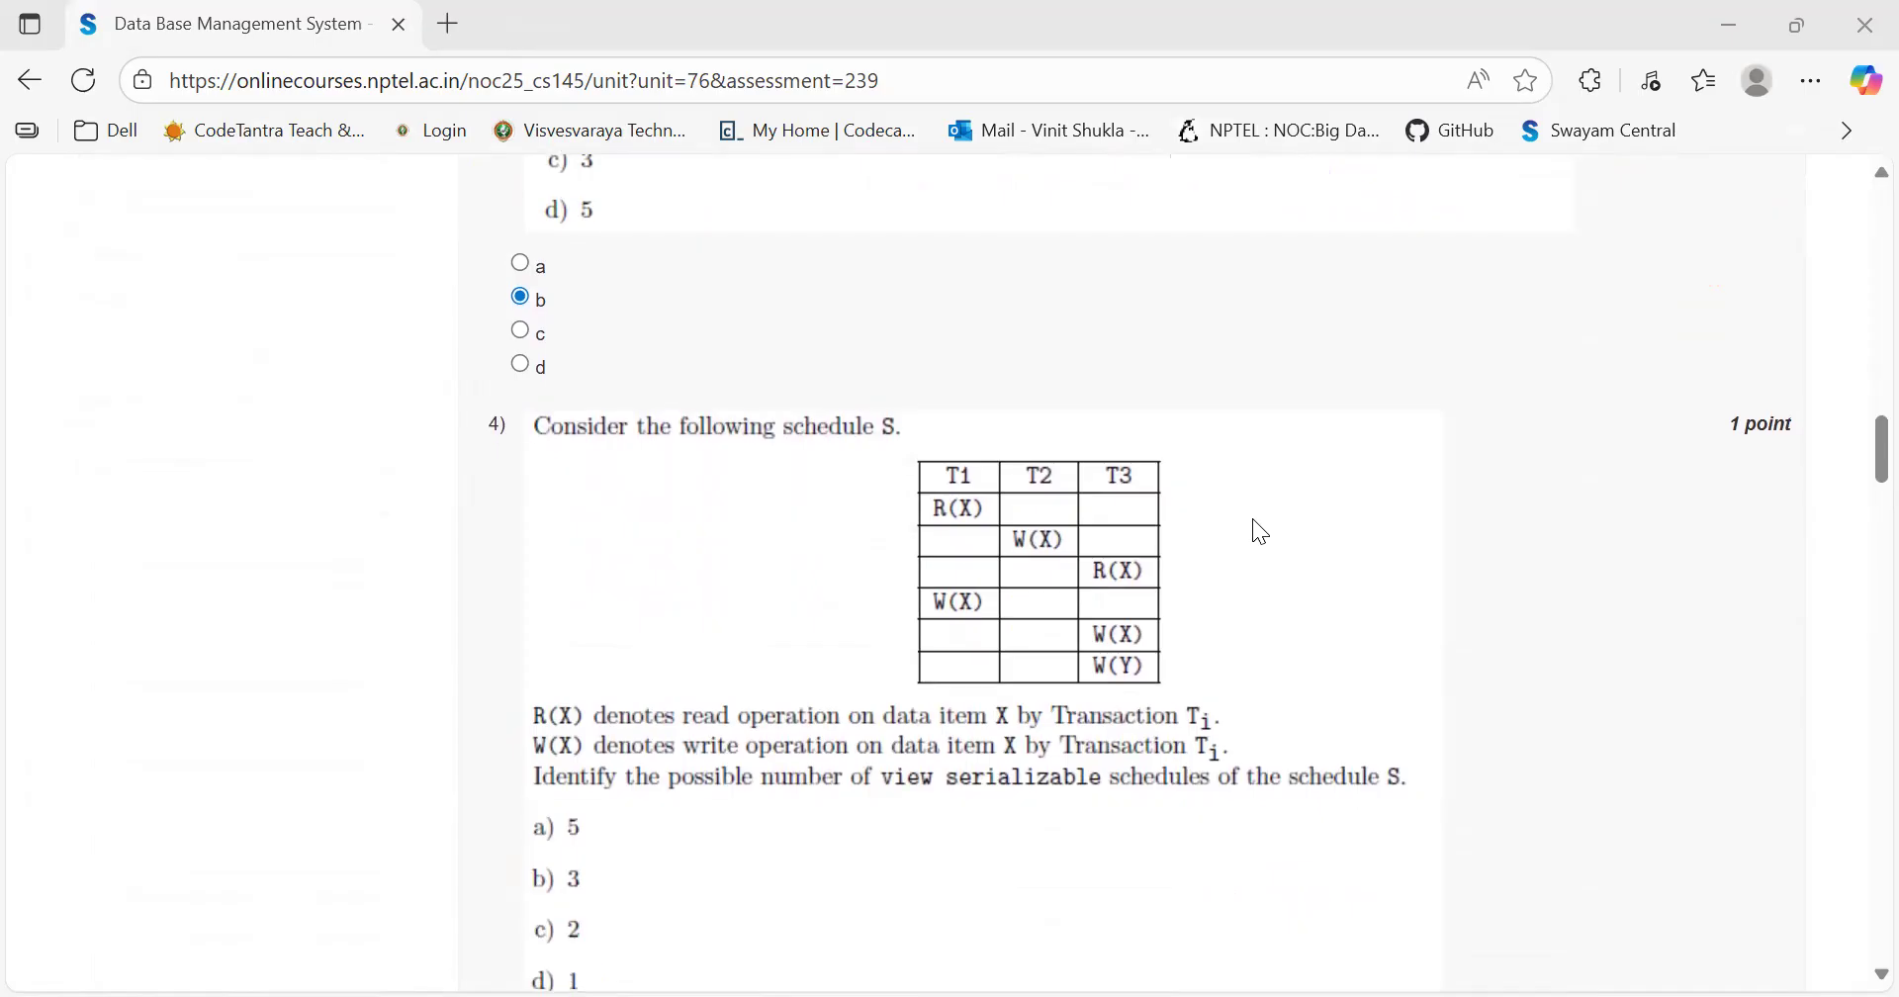
scroll(up, 3)
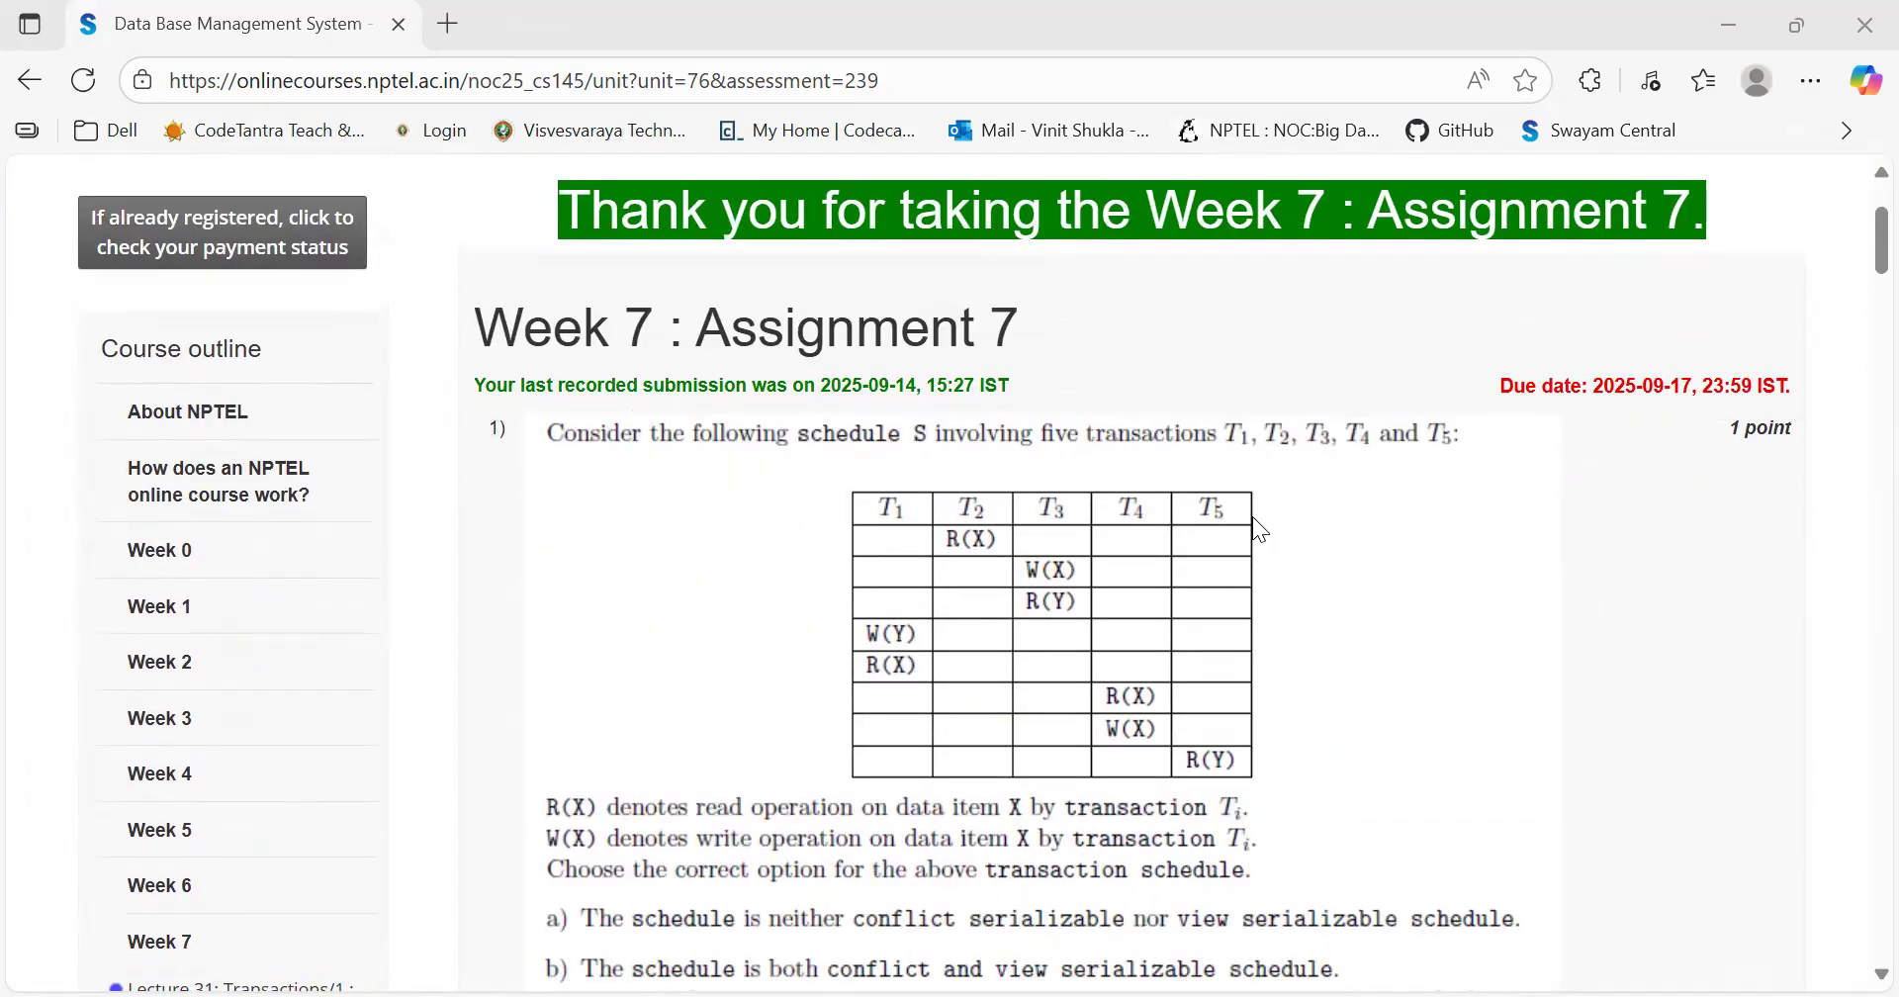
scroll(down, 3)
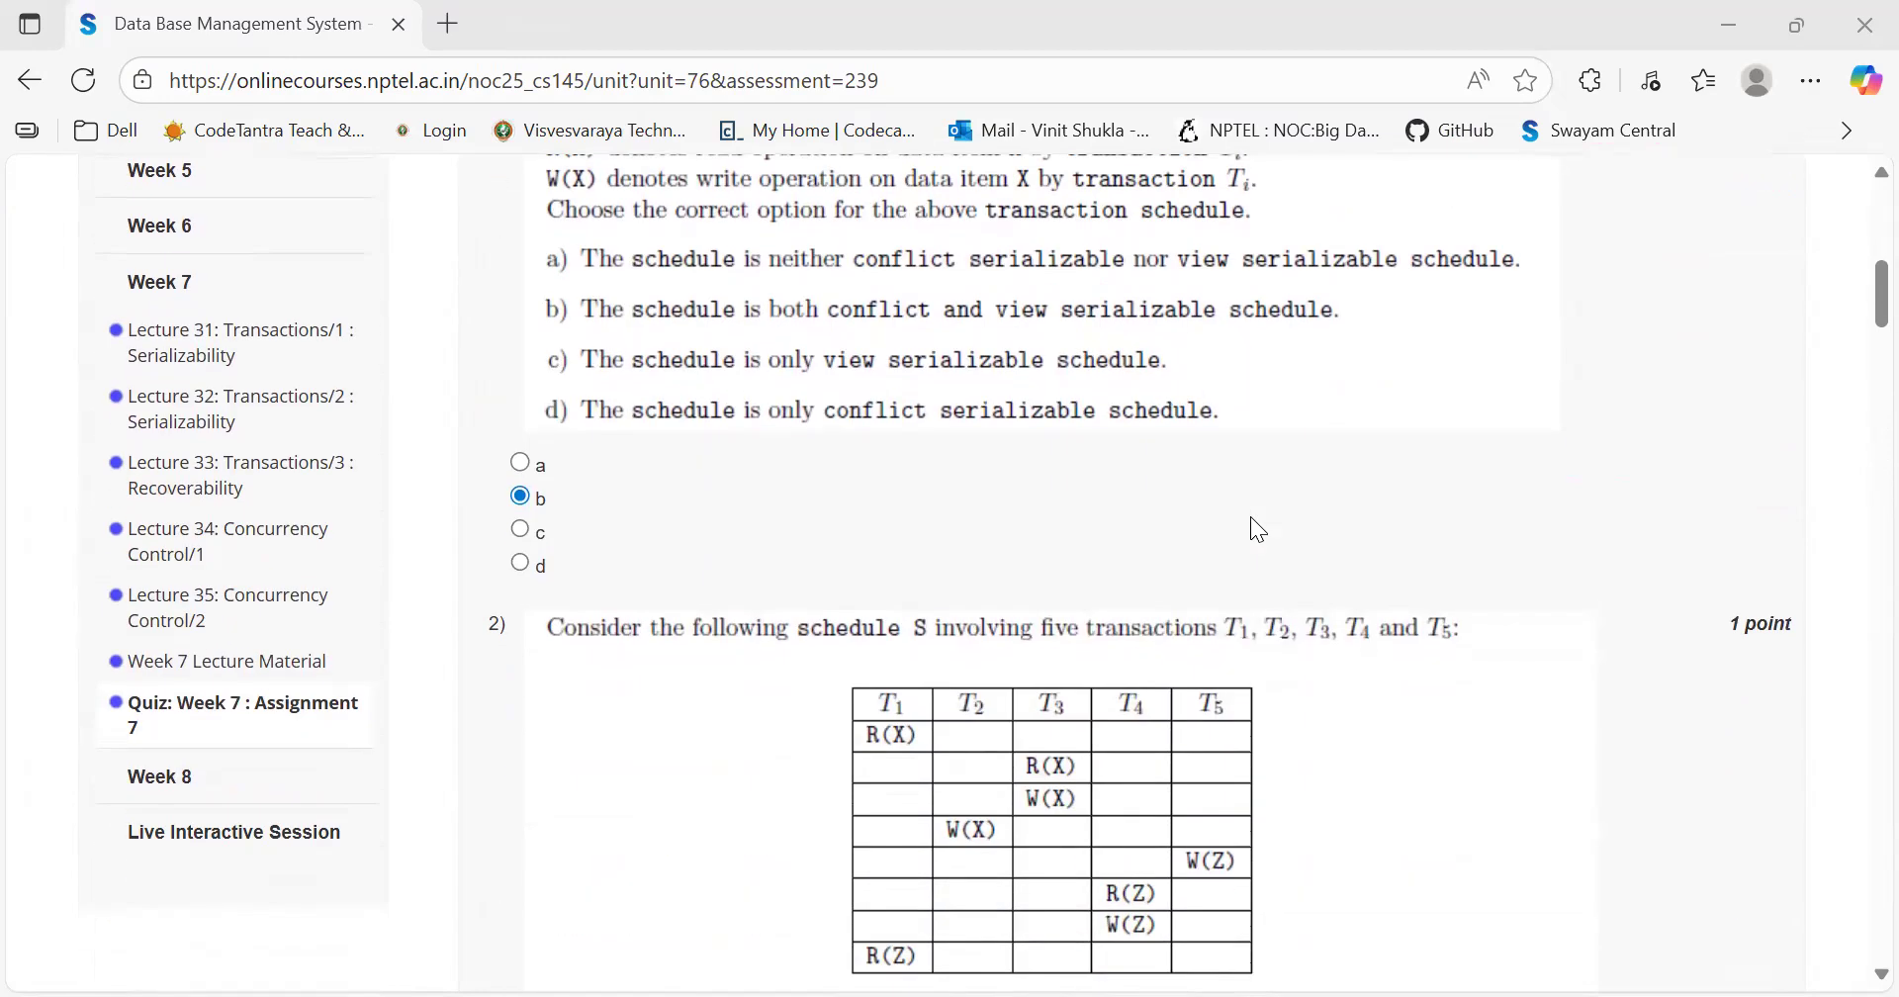
scroll(down, 3)
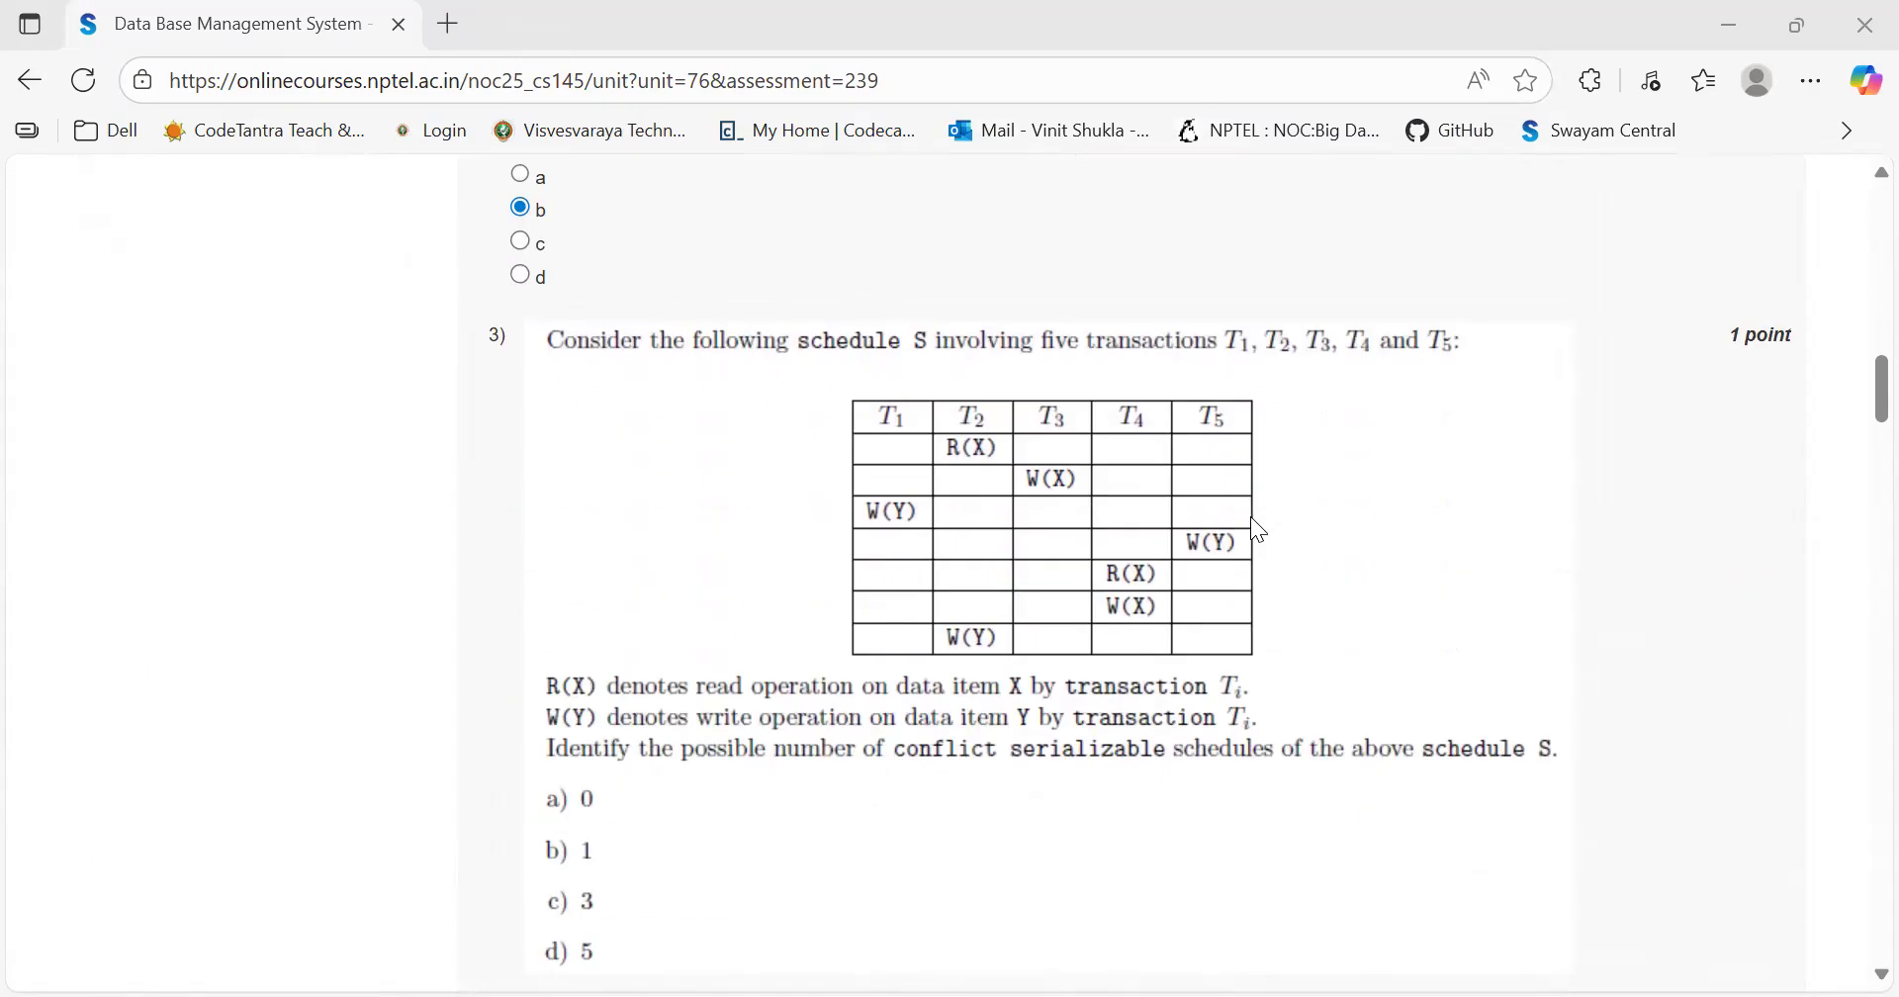
scroll(down, 3)
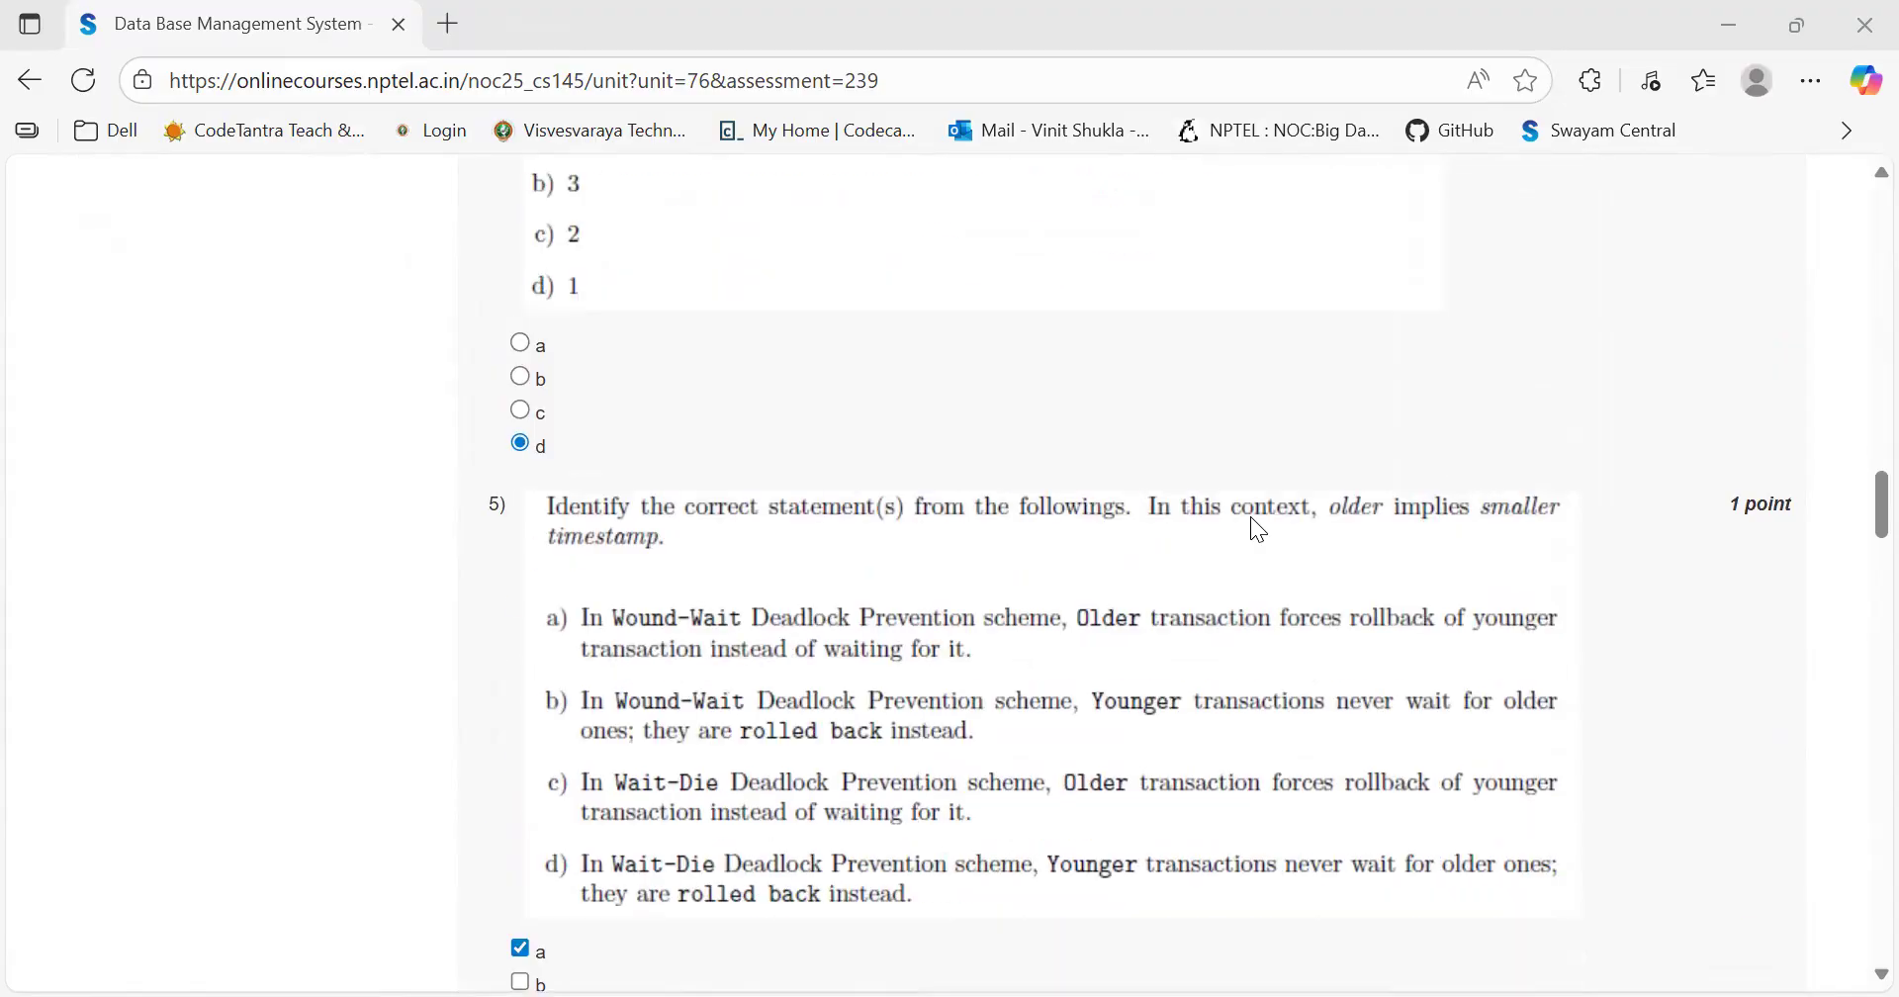
scroll(down, 3)
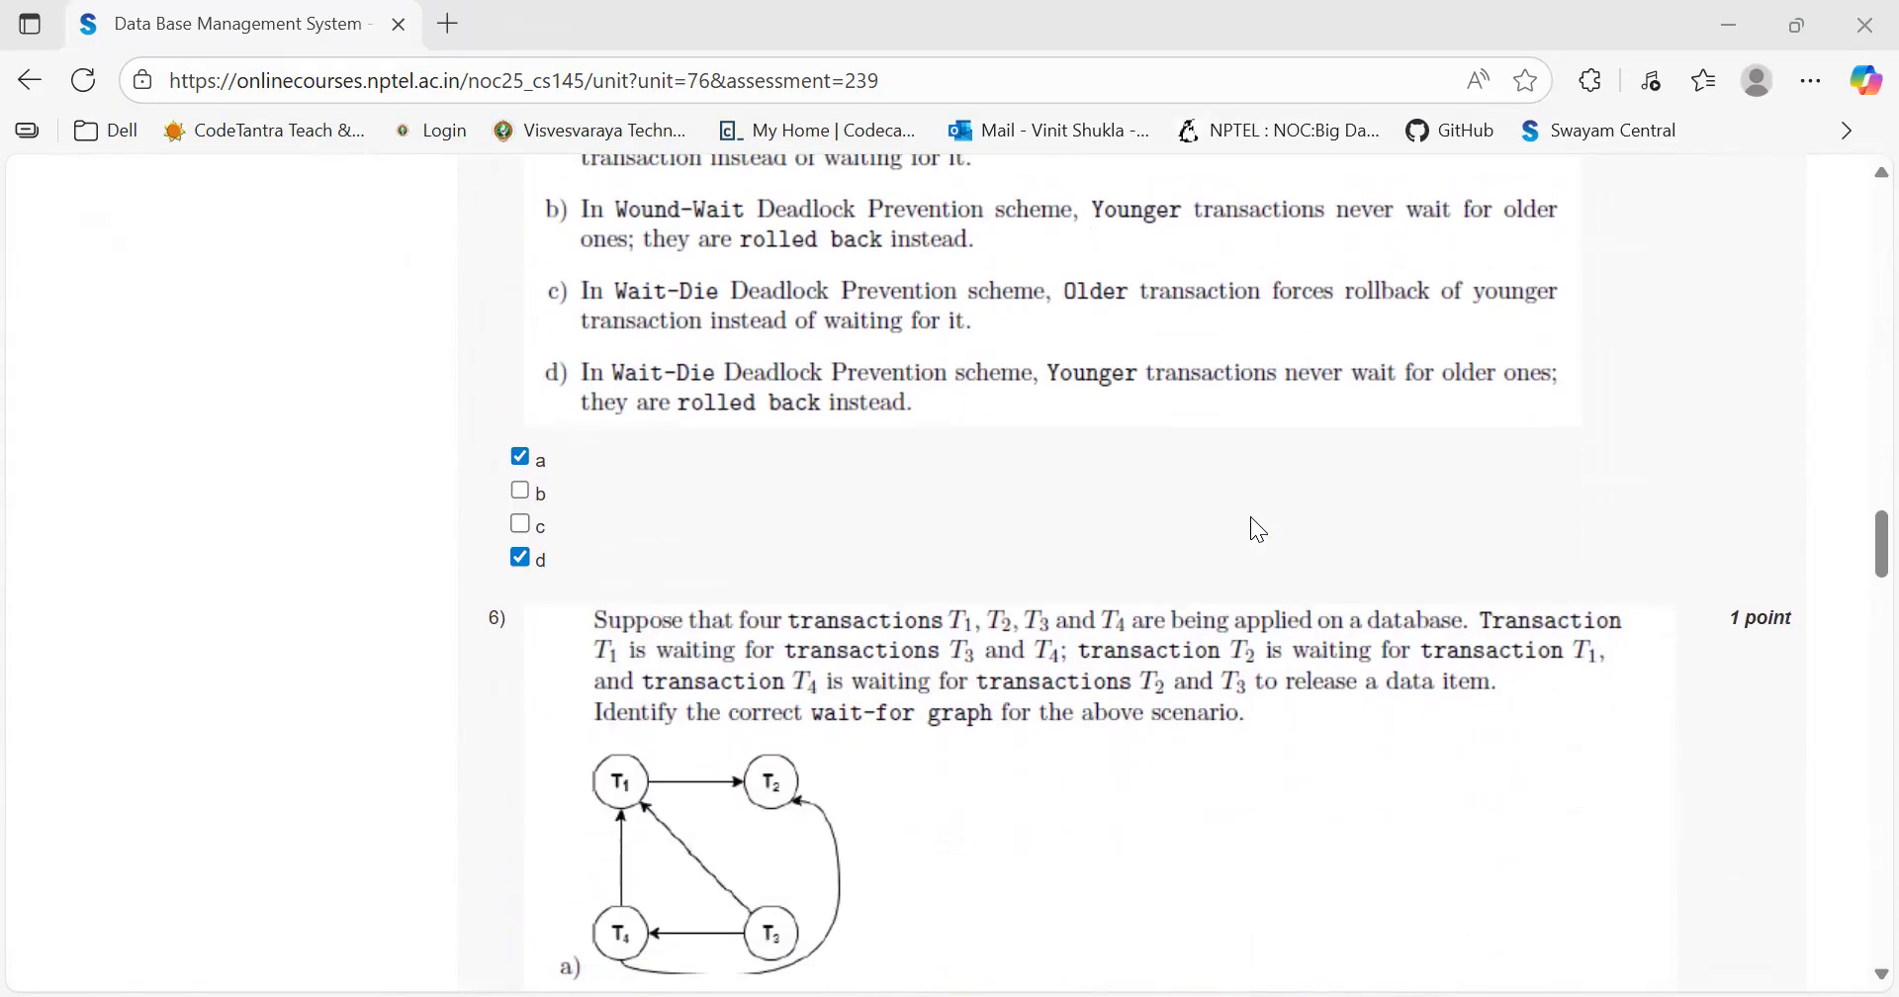
scroll(down, 3)
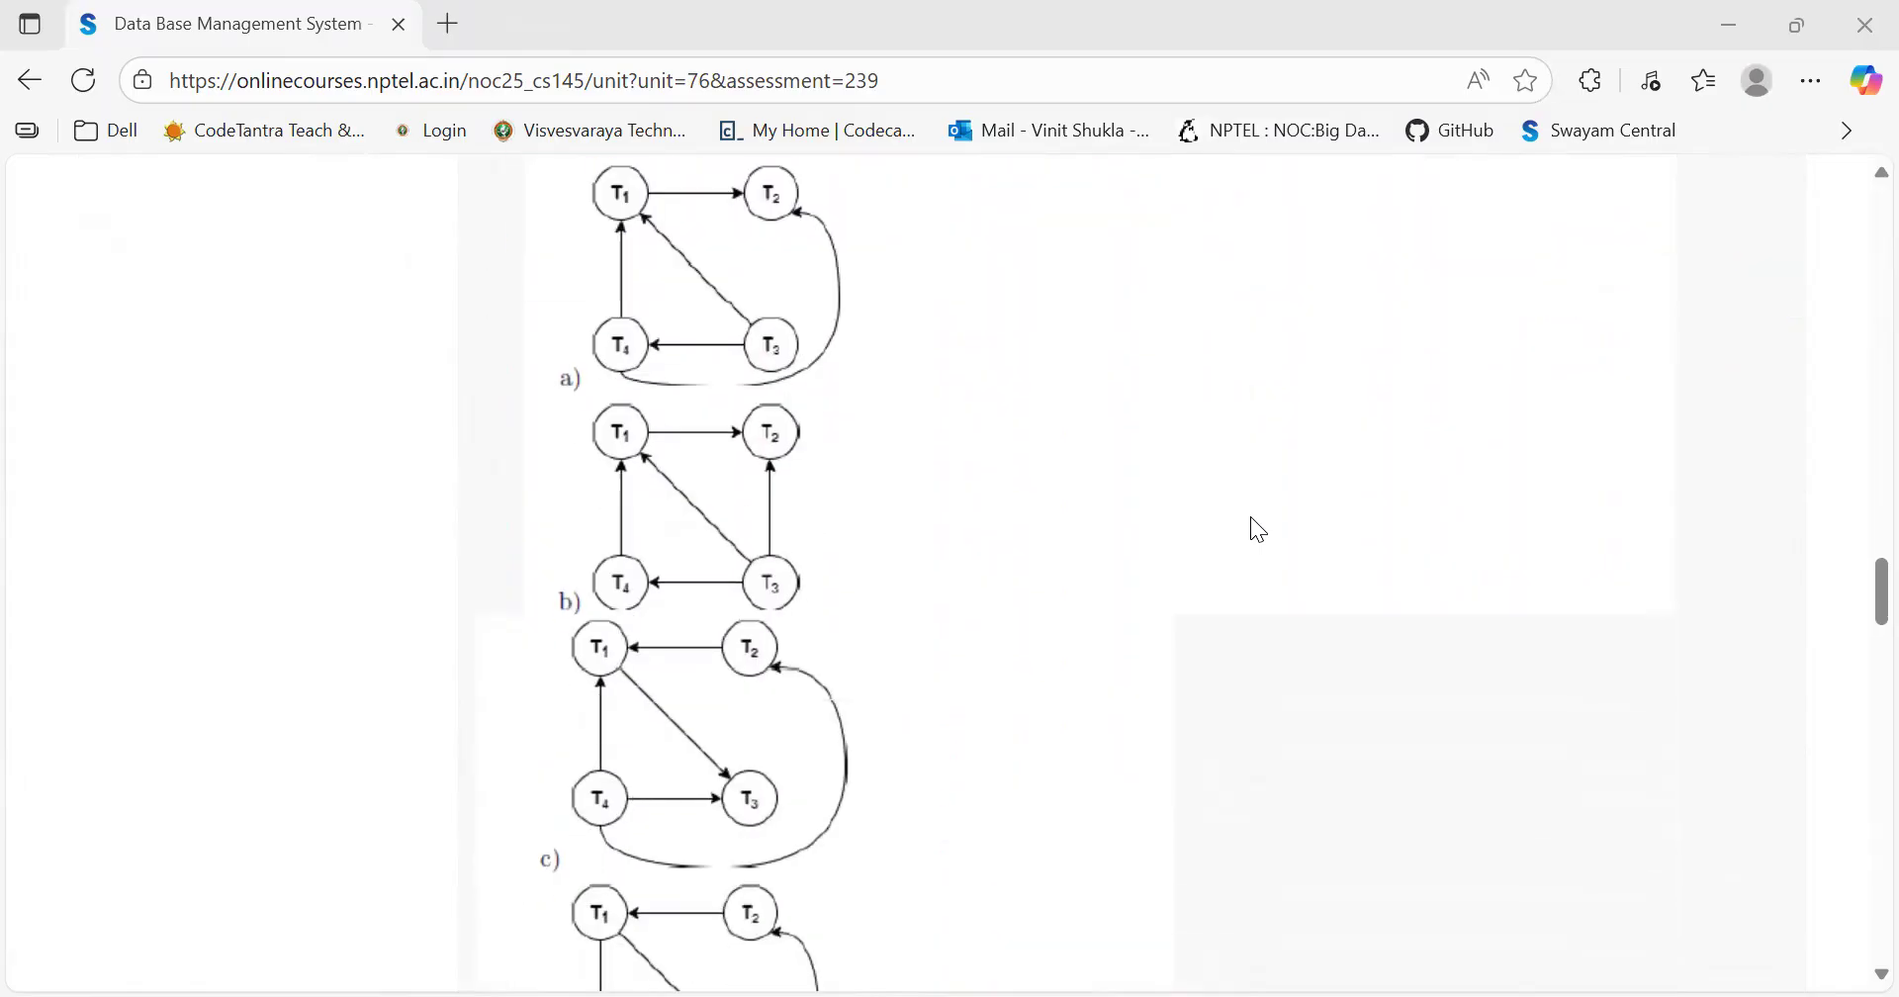
scroll(down, 3)
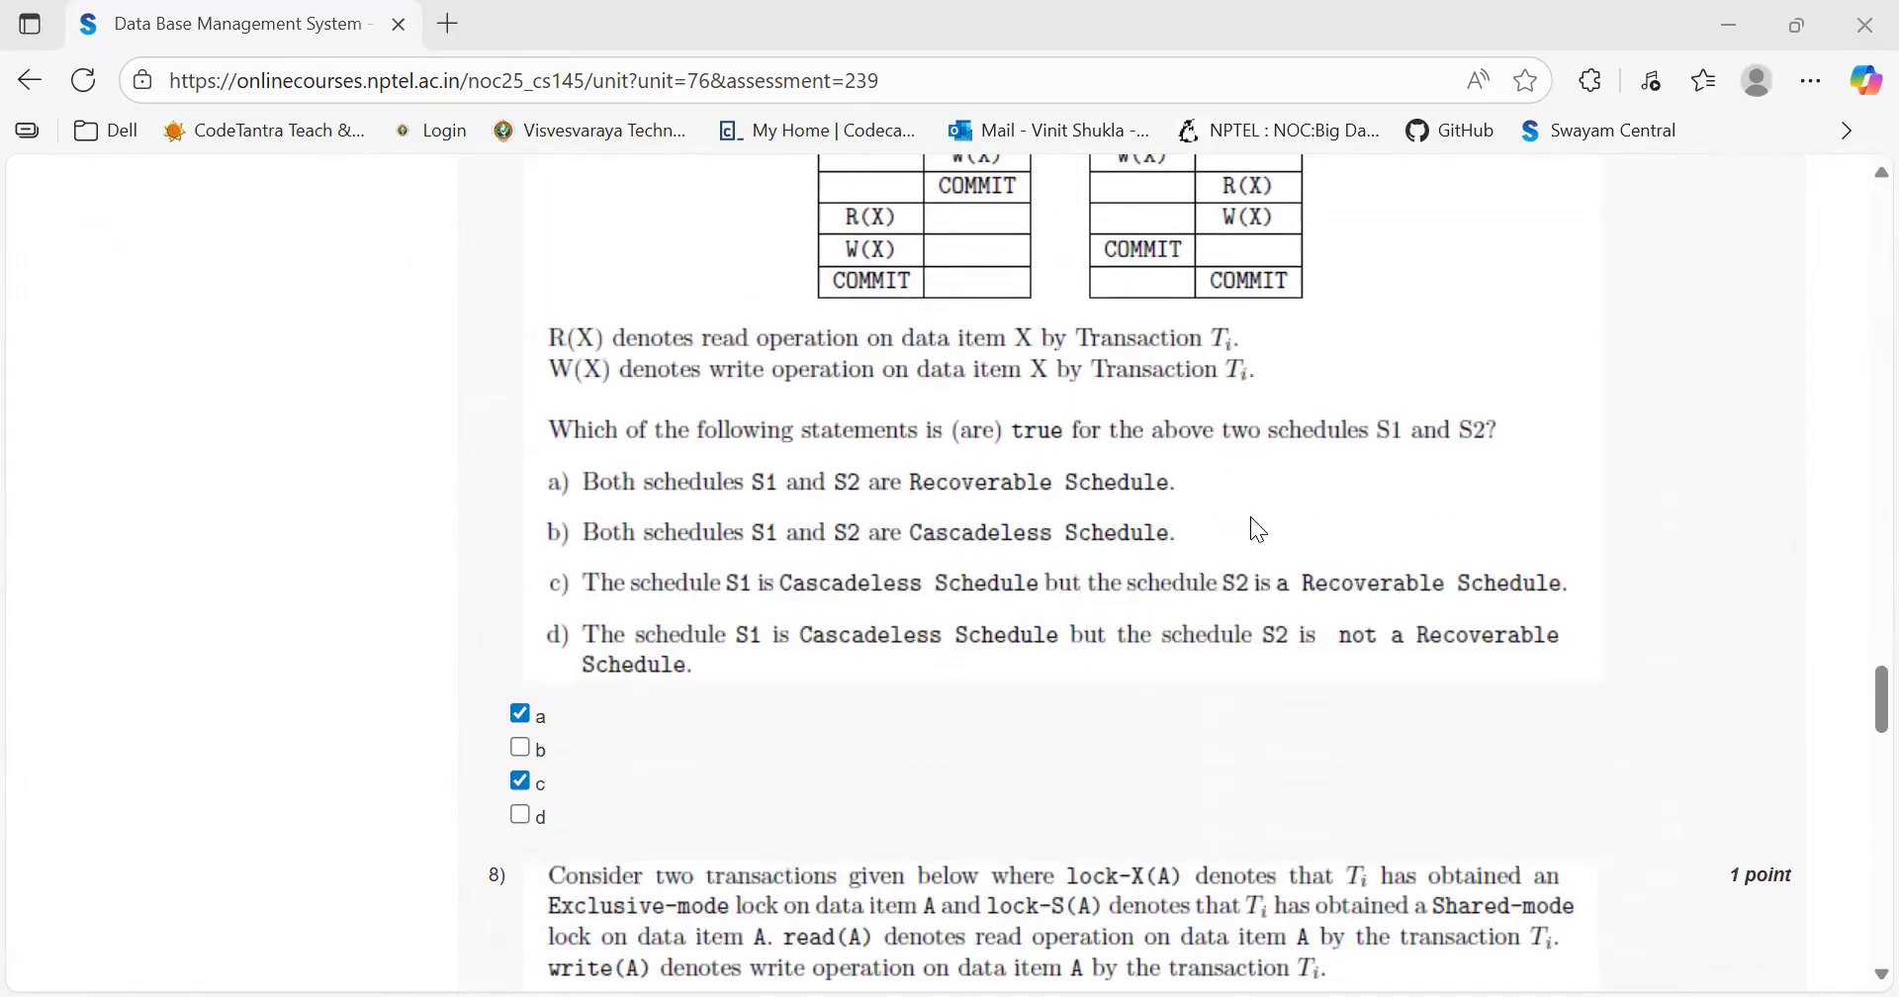
scroll(down, 3)
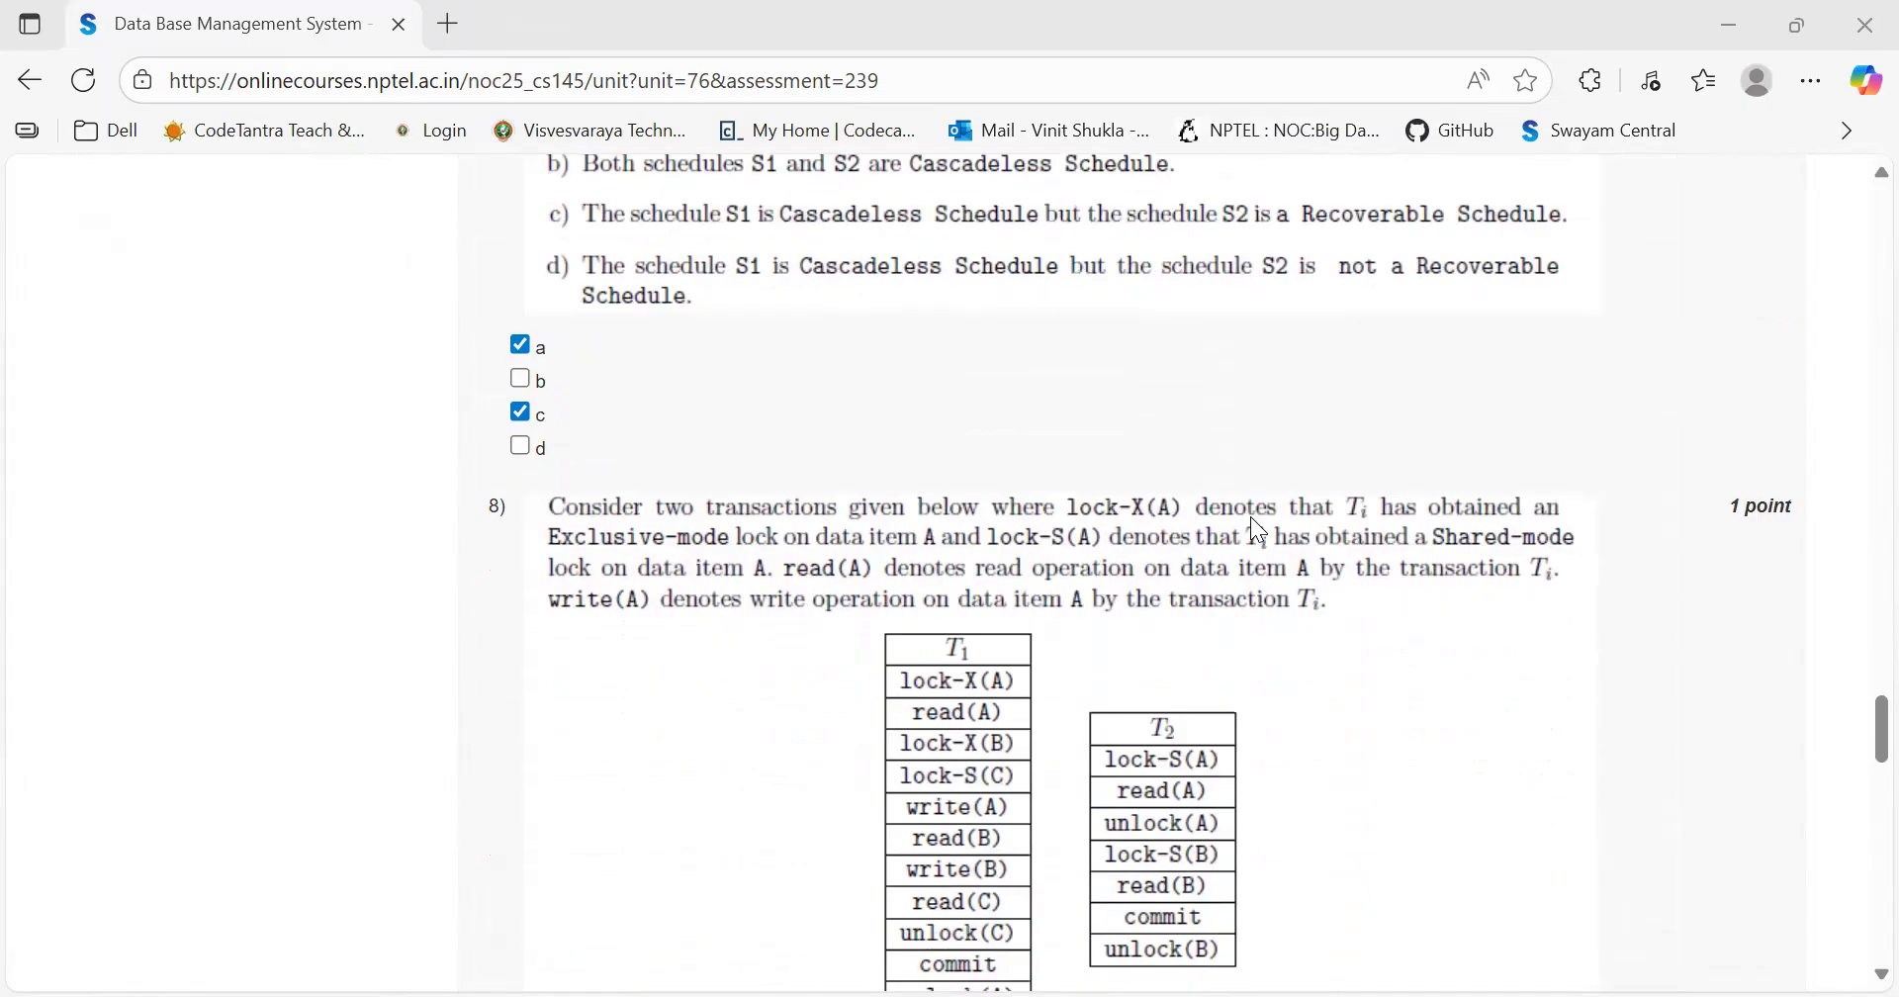
scroll(down, 3)
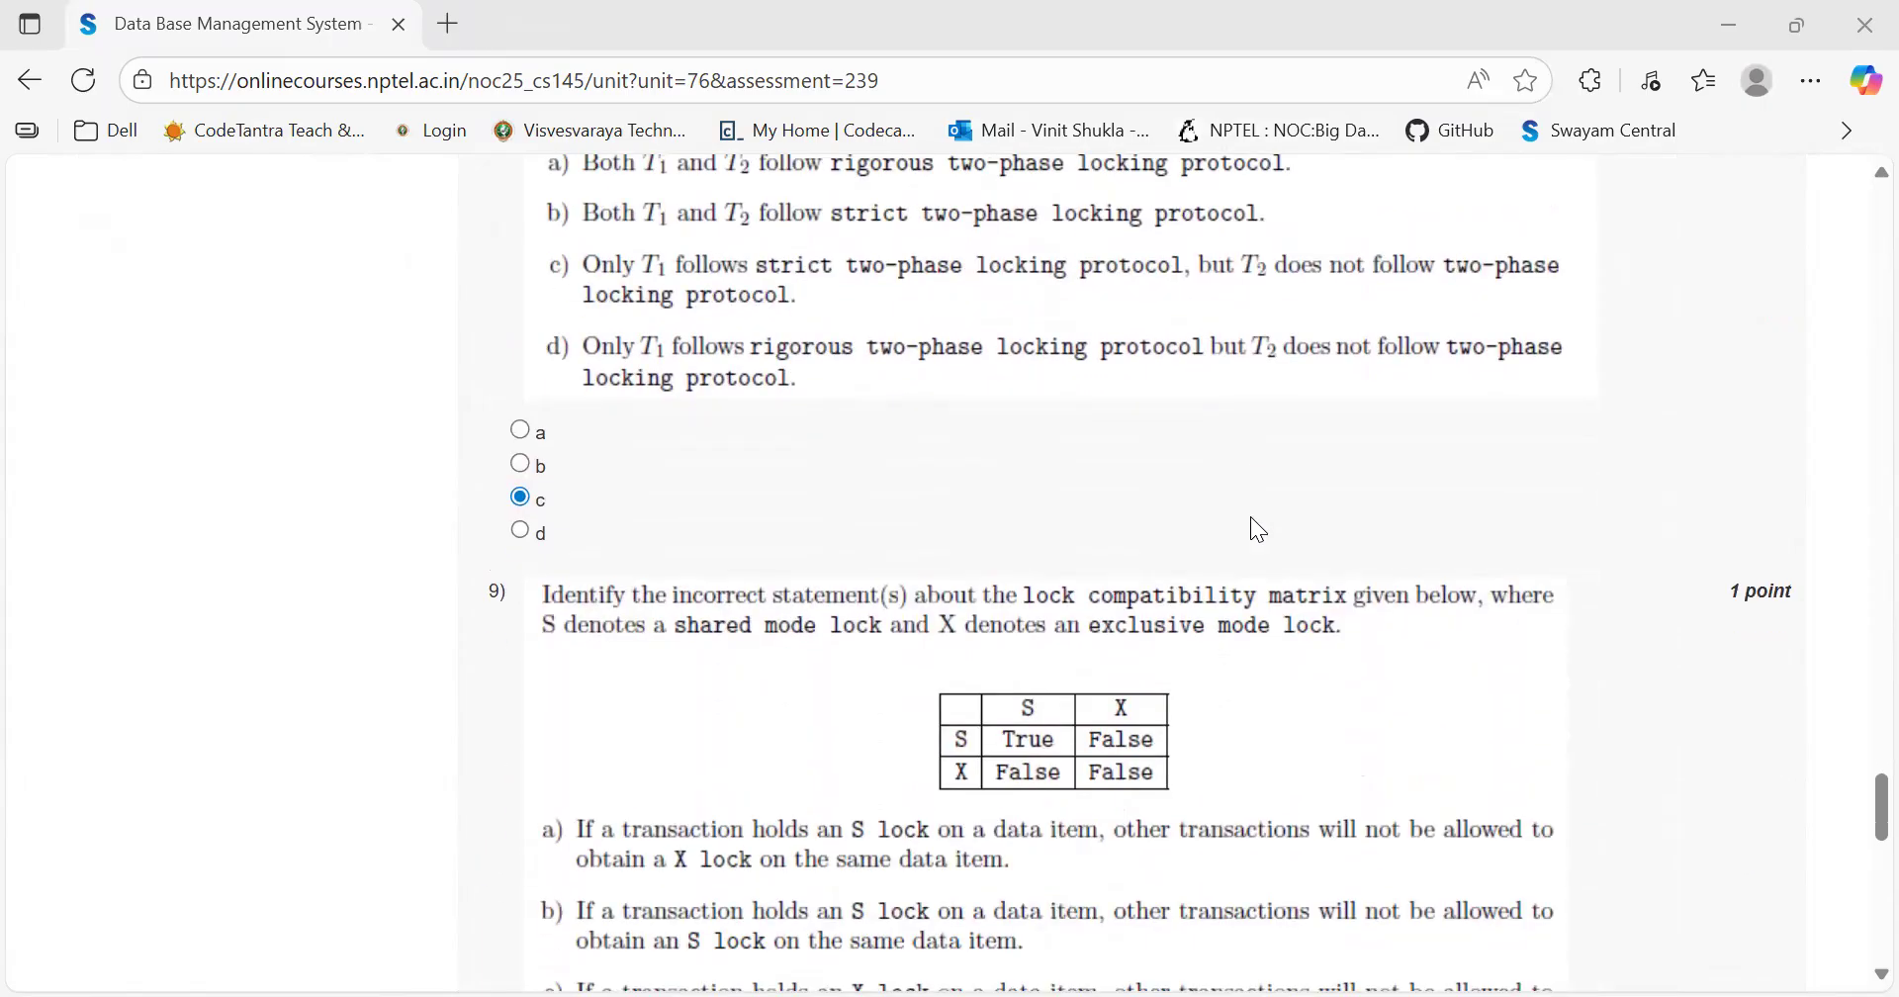
scroll(down, 3)
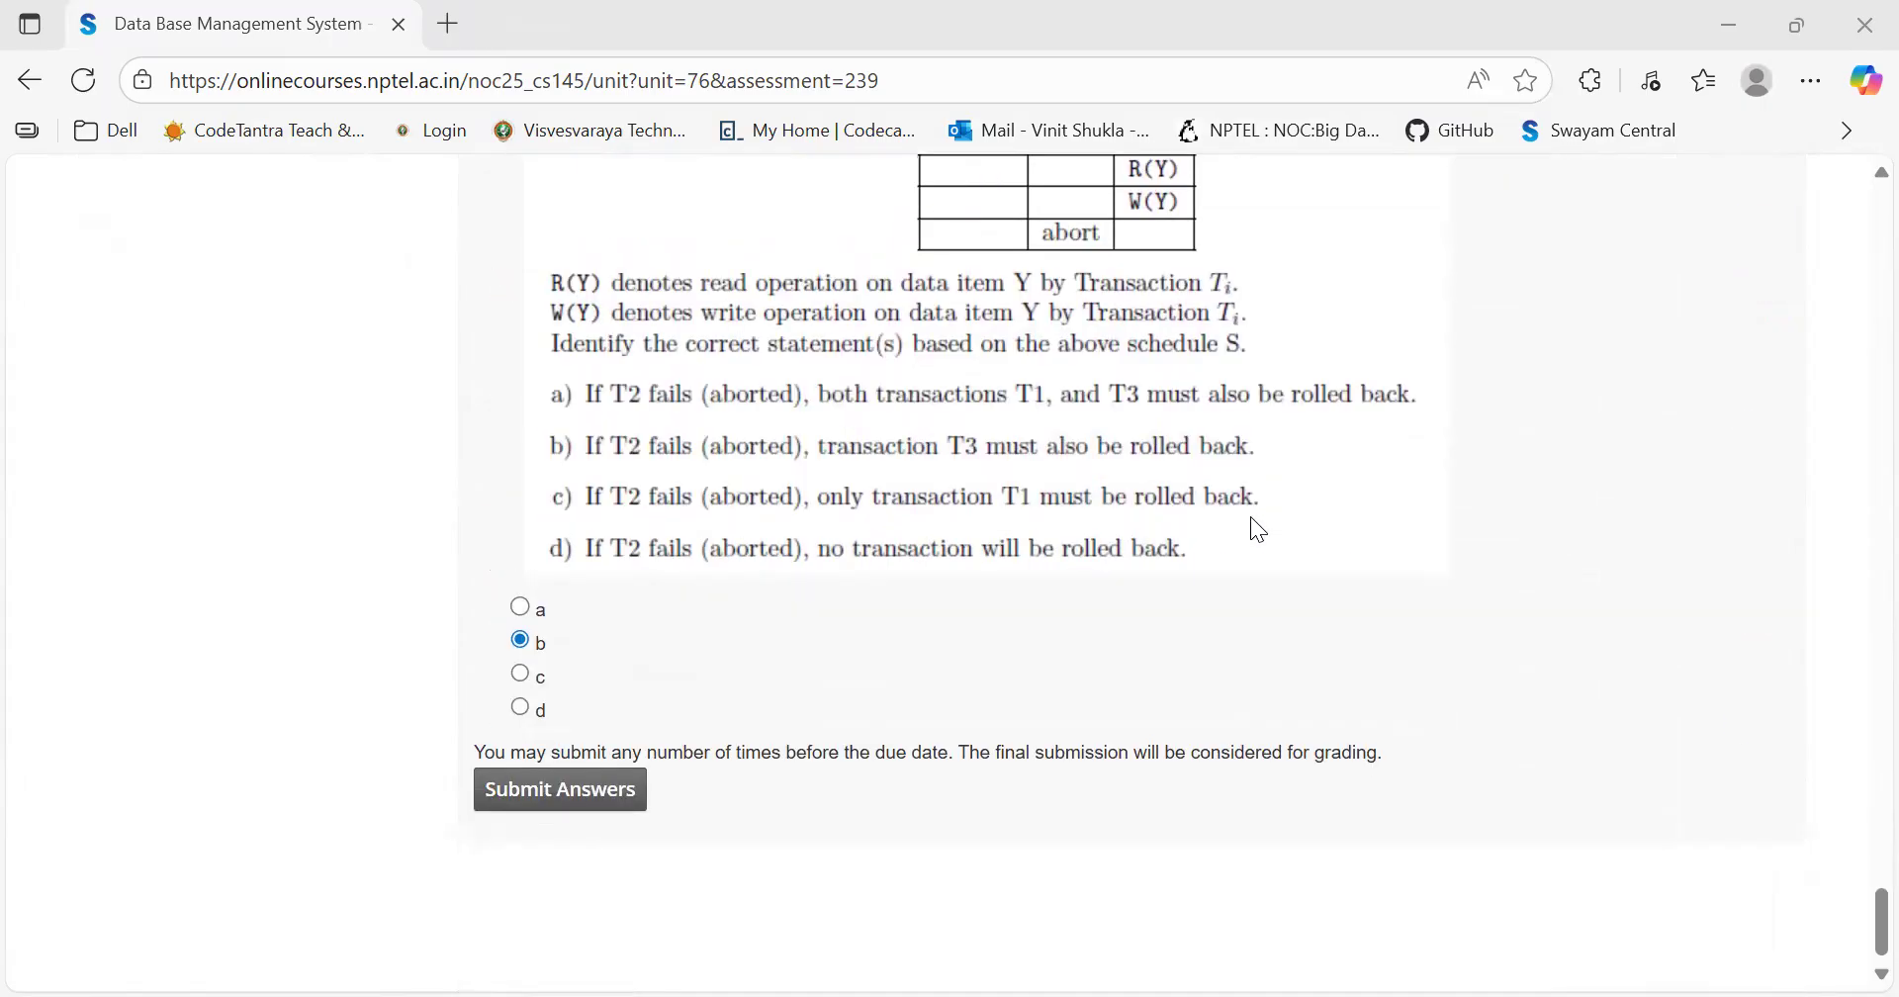
scroll(up, 3)
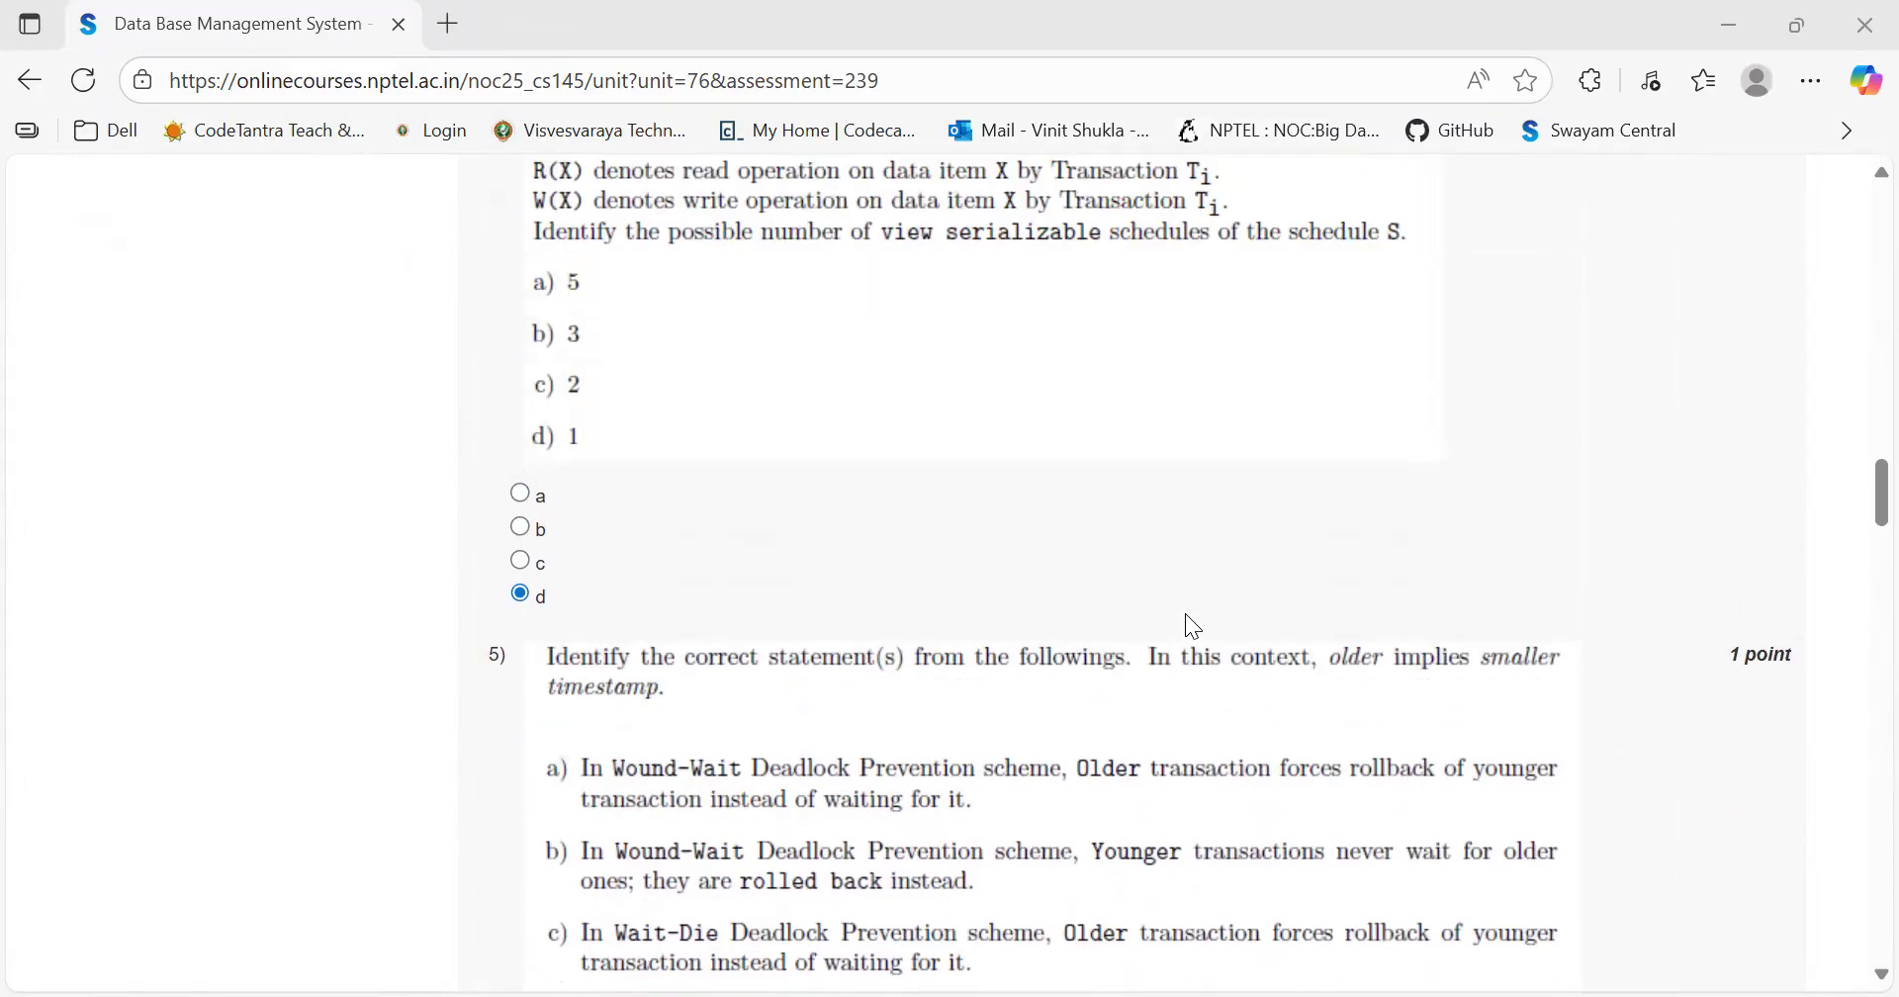
scroll(up, 3)
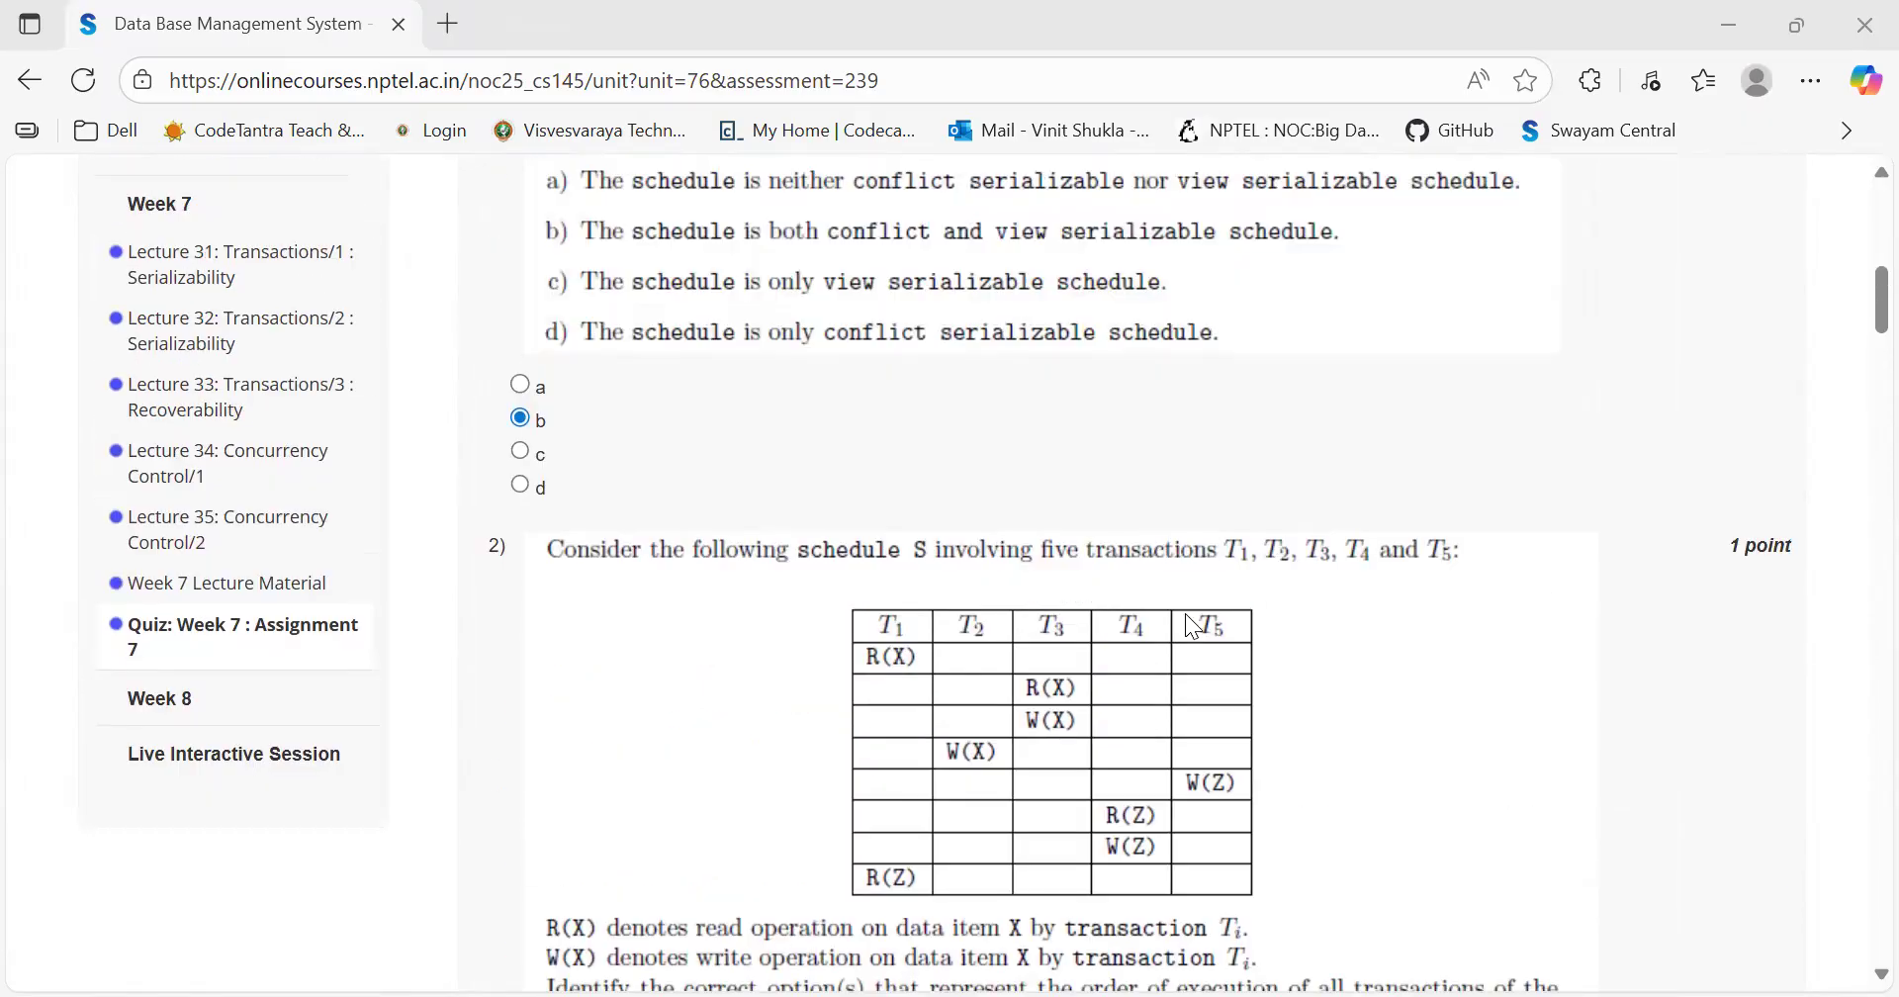